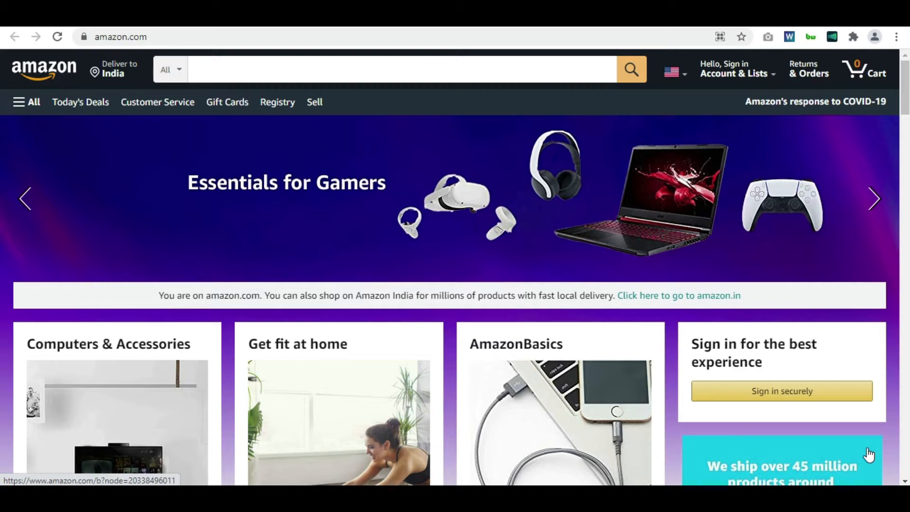
Copy the amazon.com web address from the browser address bar.
scroll(down, 3)
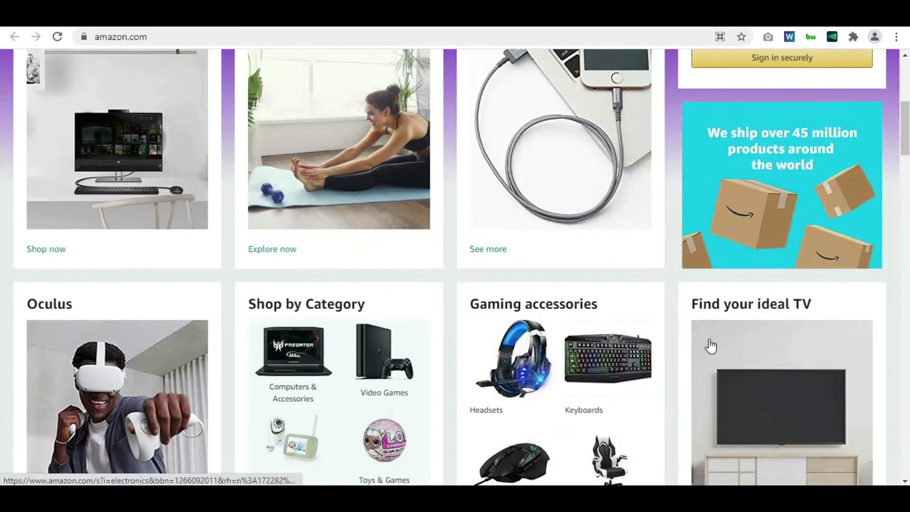
scroll(down, 3)
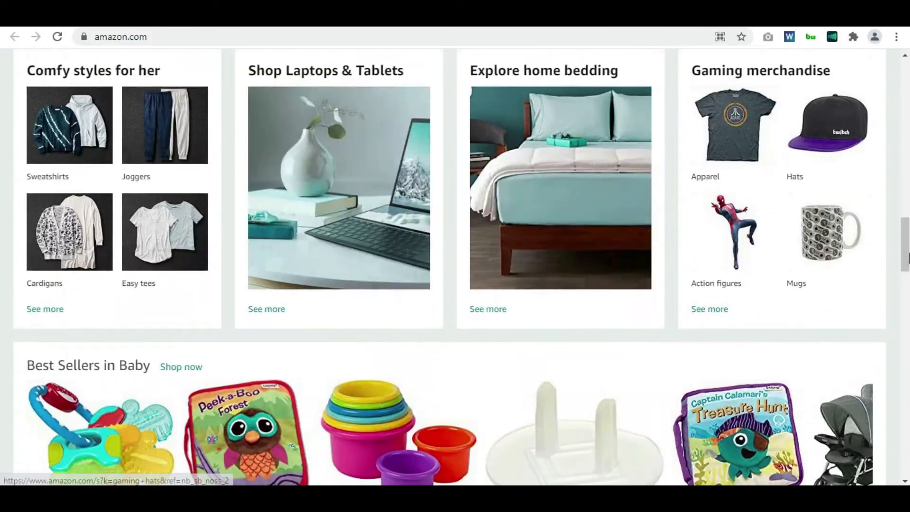
scroll(down, 3)
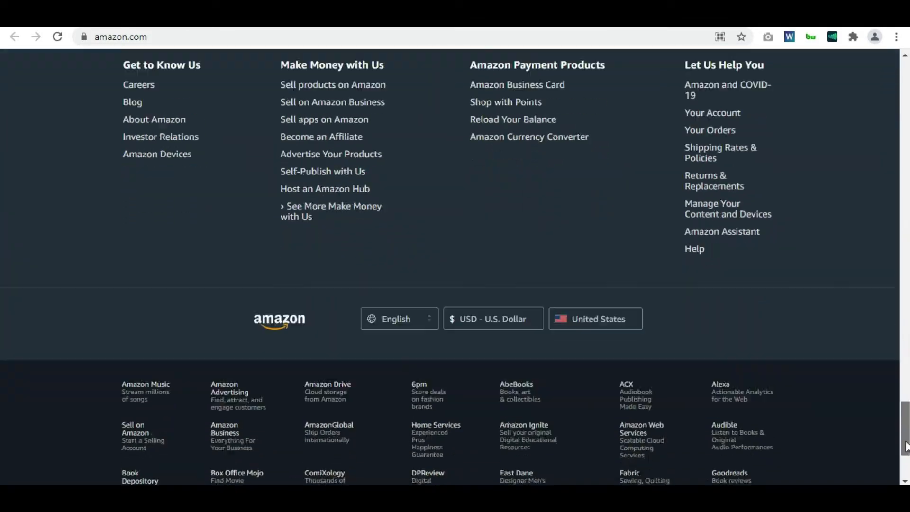
scroll(up, 3)
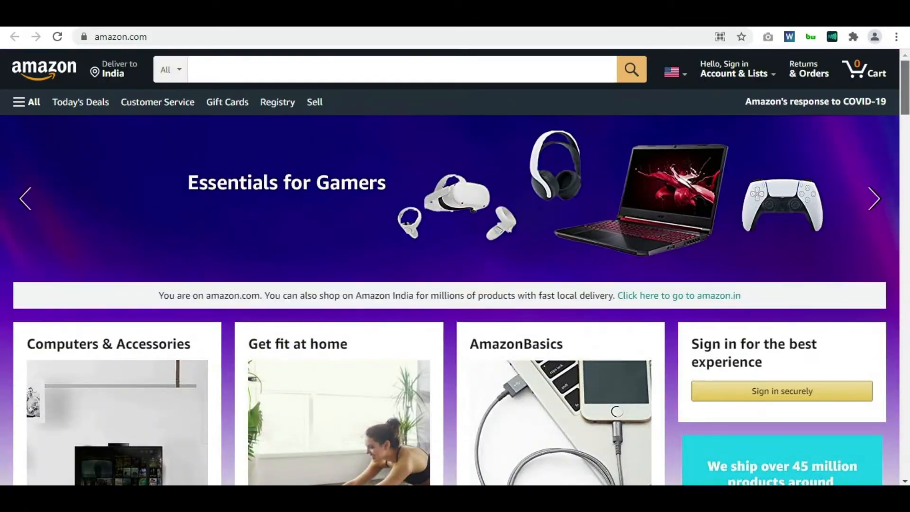
click(123, 37)
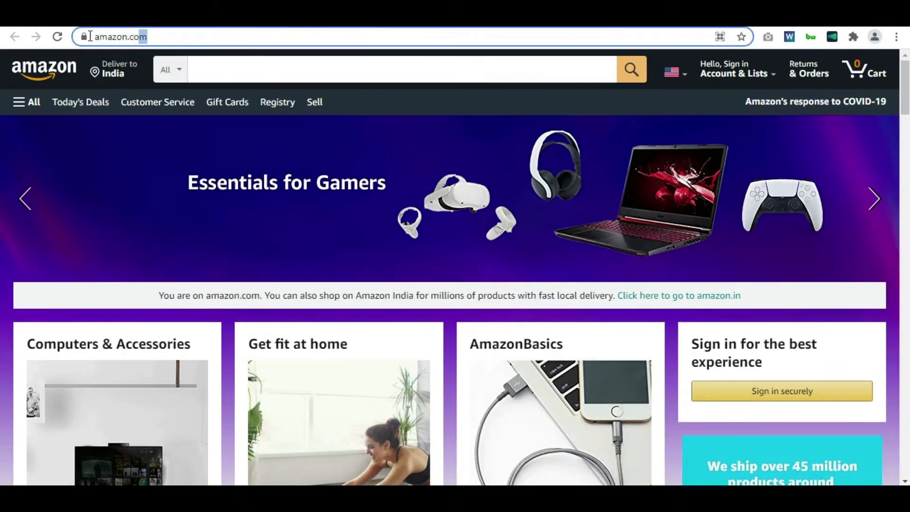
key(ctrl+c)
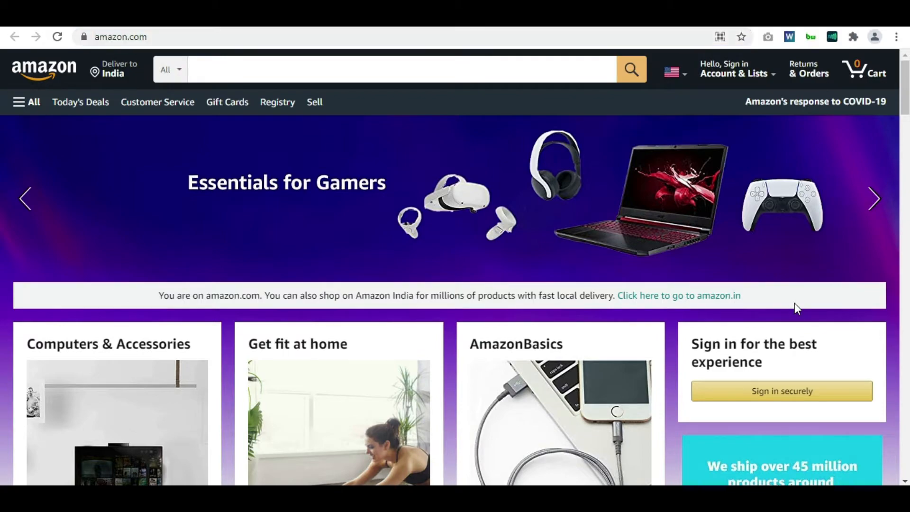
Look up the pasted Amazon address on Whois.com to show the amazon.com WHOIS record.
scroll(down, 3)
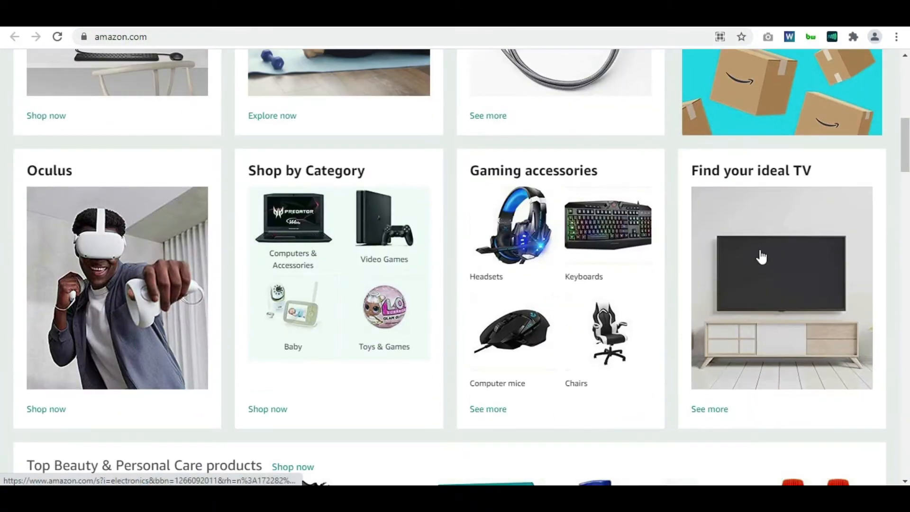
scroll(down, 3)
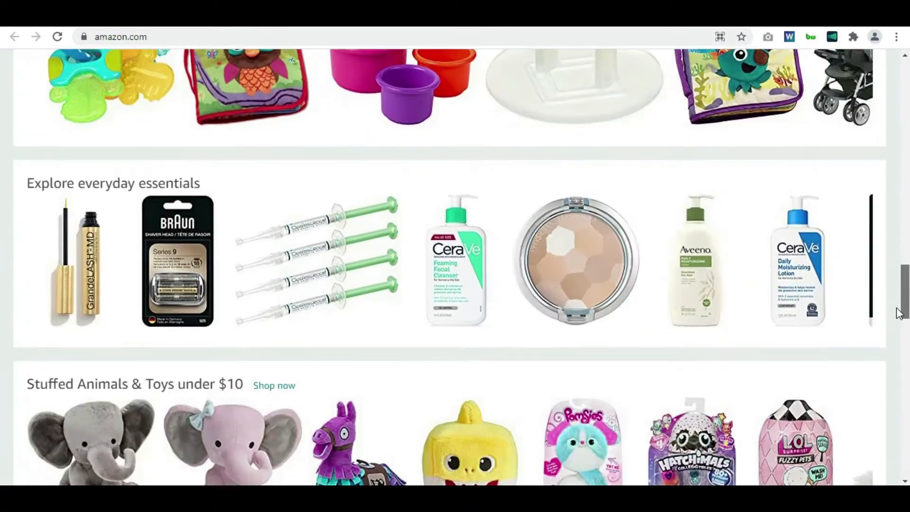
scroll(up, 3)
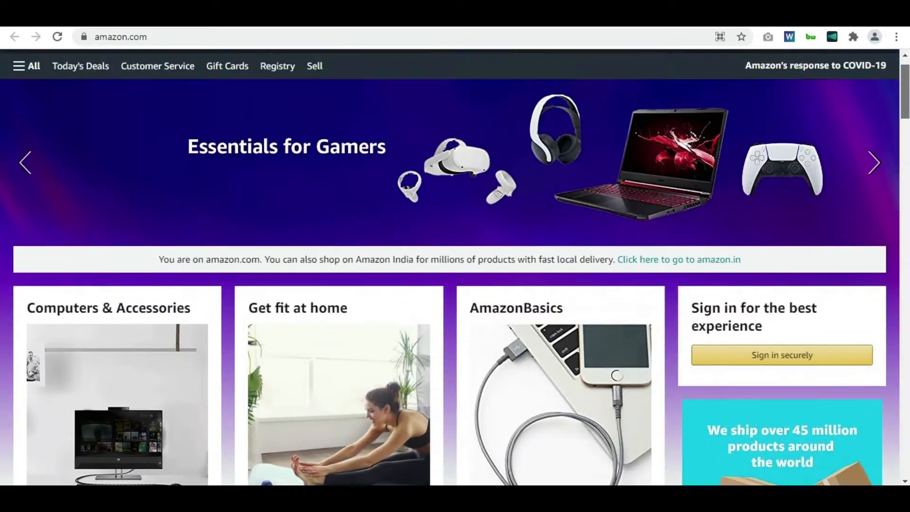
scroll(down, 3)
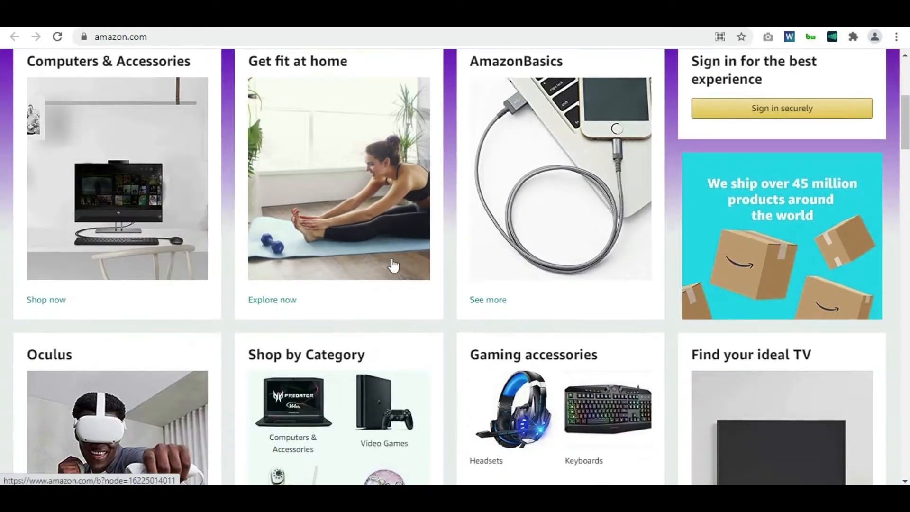
scroll(down, 3)
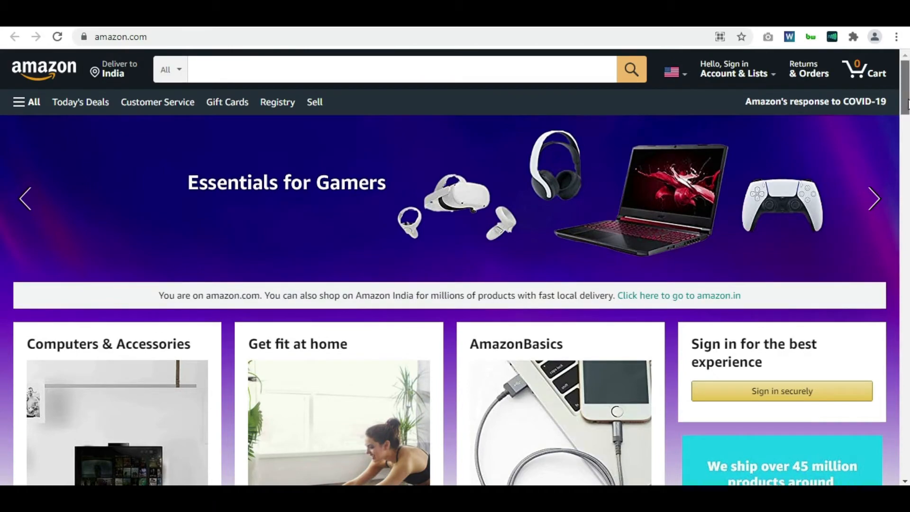
mouse_move(901, 30)
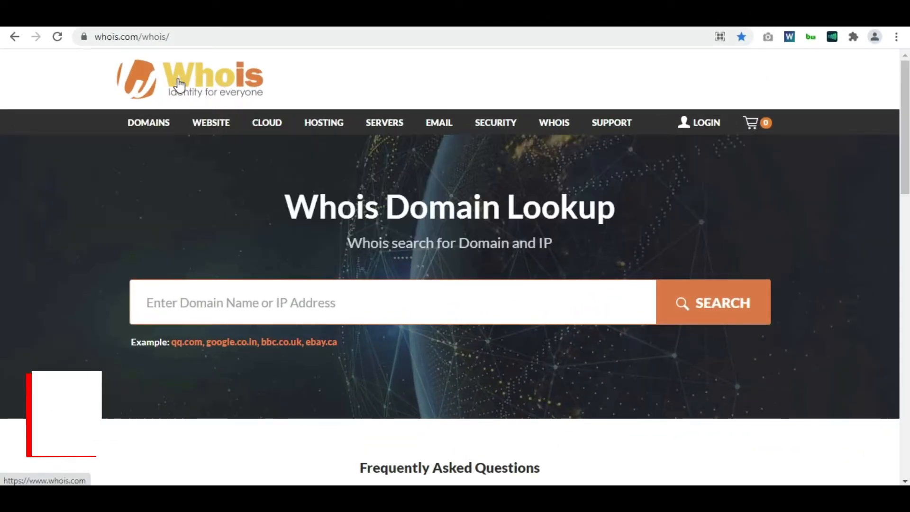
scroll(down, 3)
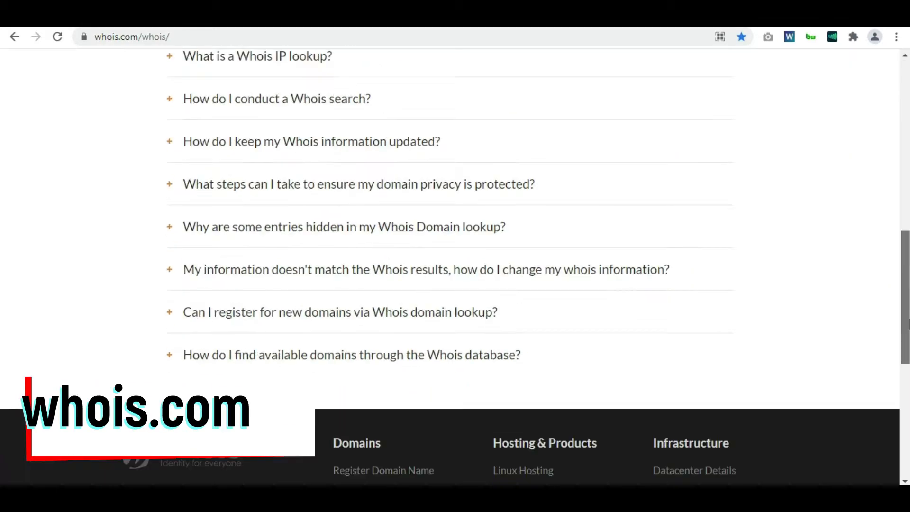
scroll(up, 3)
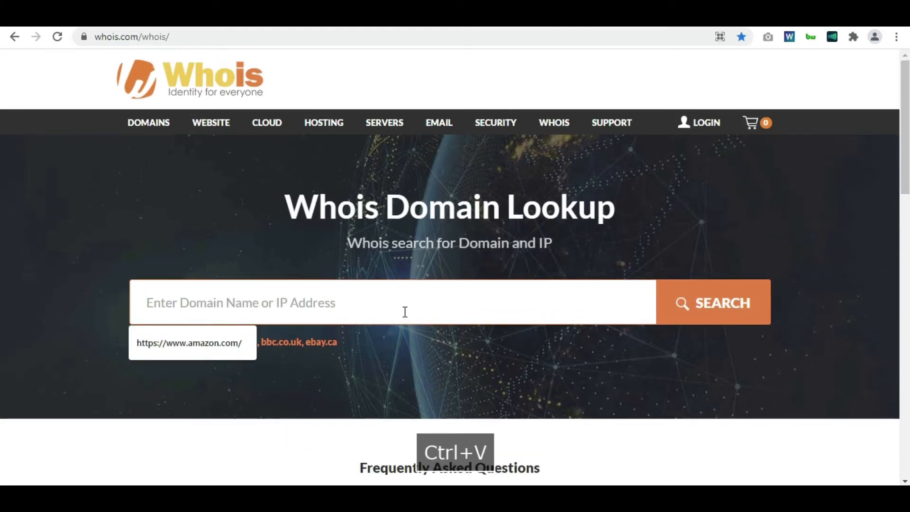
key(ctrl+v)
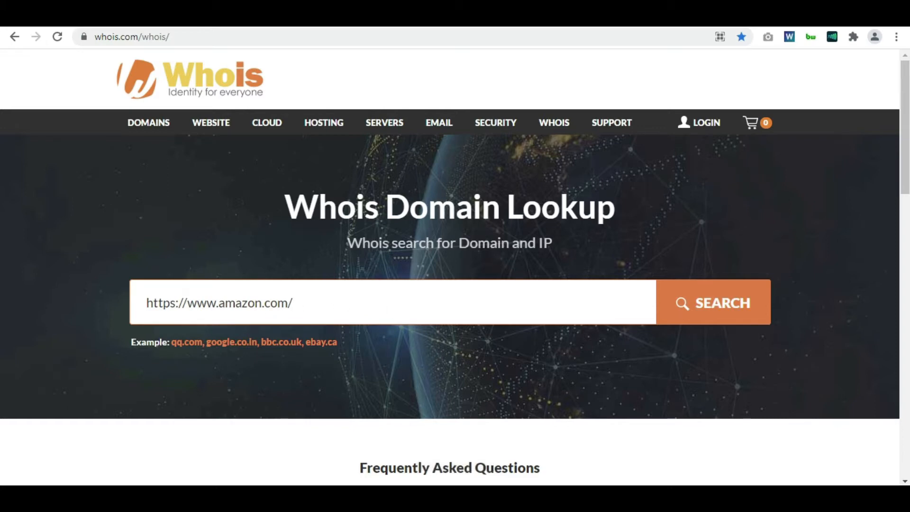
click(713, 303)
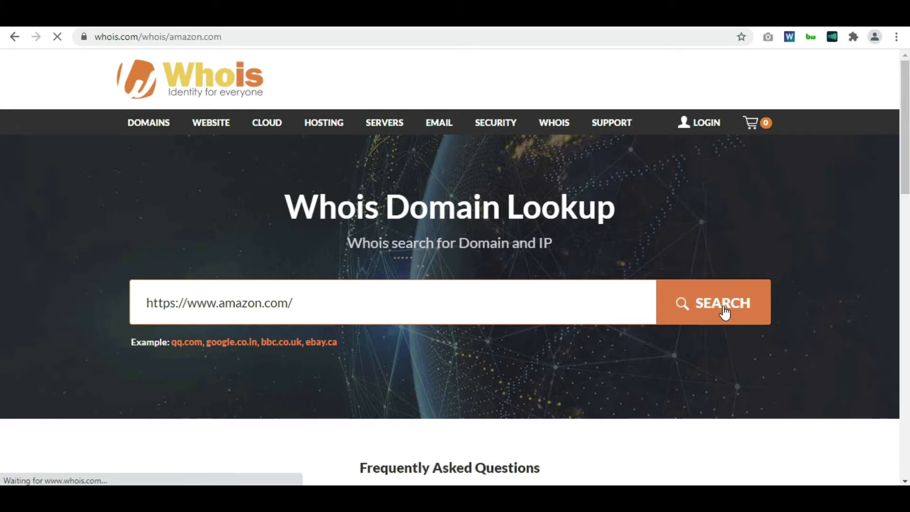
click(713, 303)
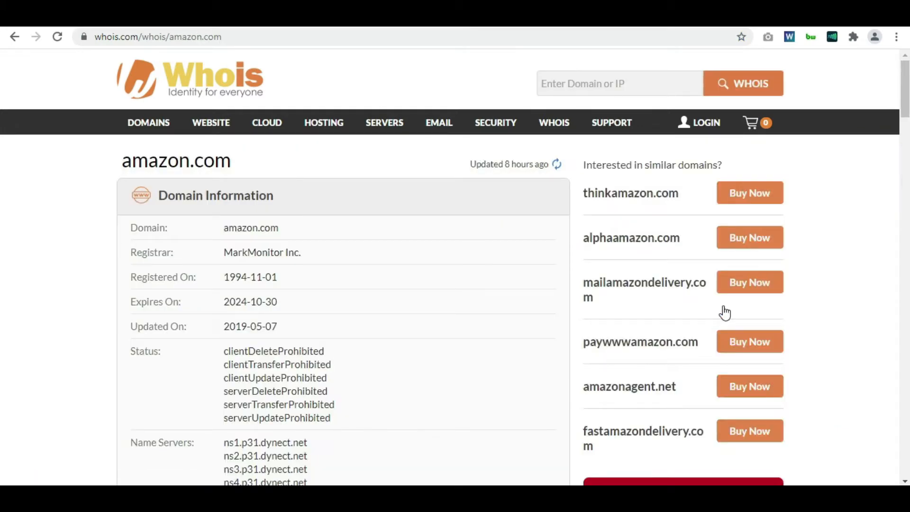
mouse_move(323, 284)
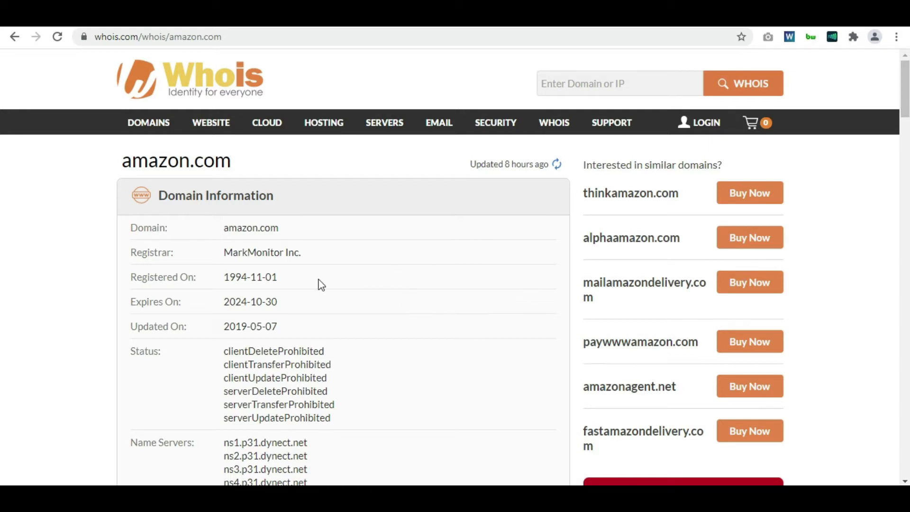
mouse_move(322, 260)
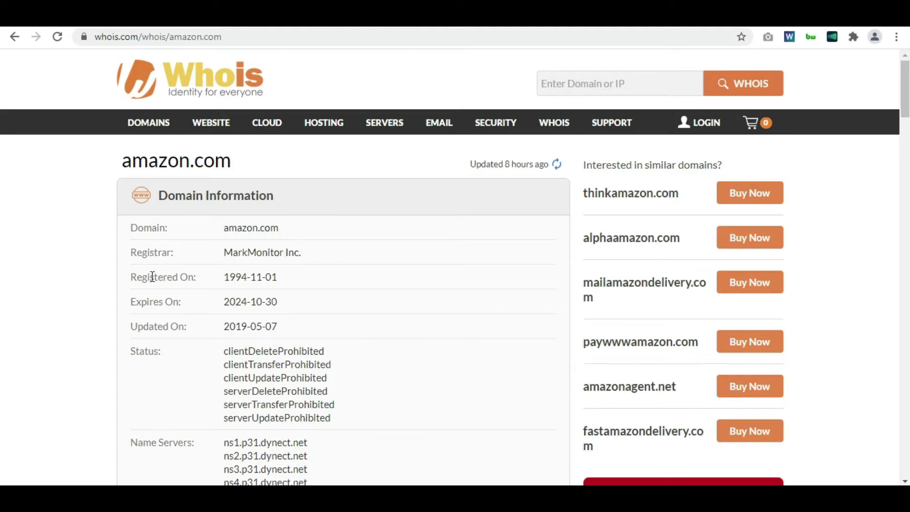
mouse_move(207, 283)
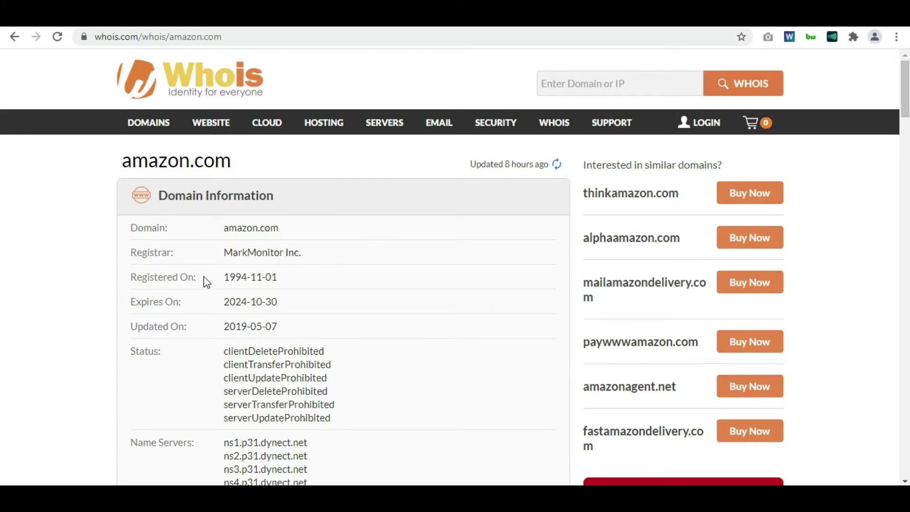
double_click(235, 277)
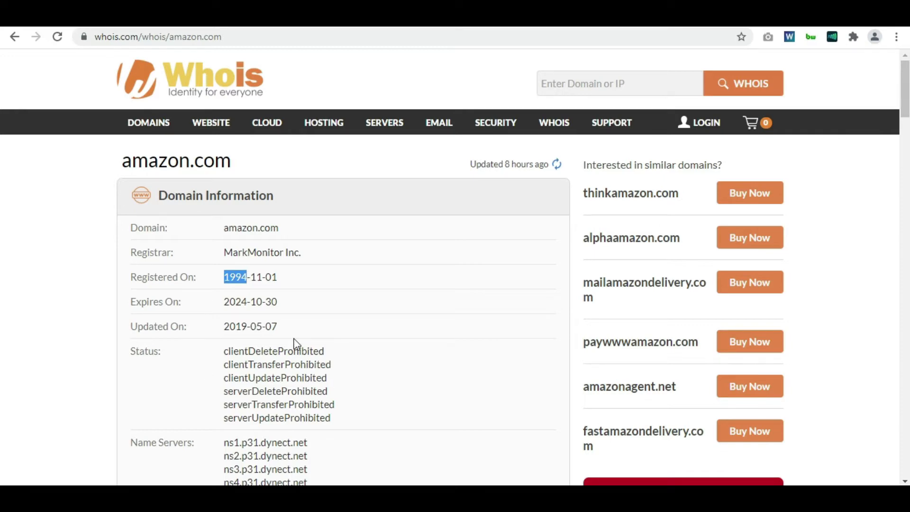
scroll(down, 3)
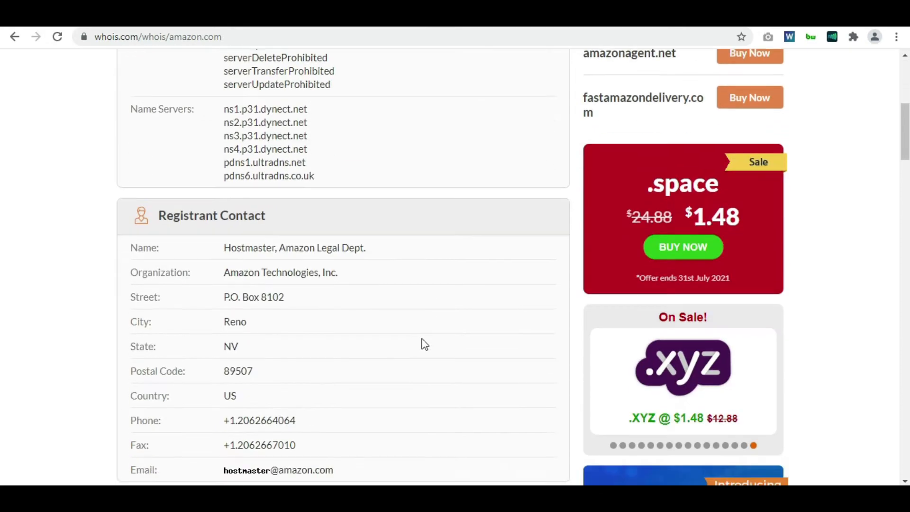
scroll(down, 3)
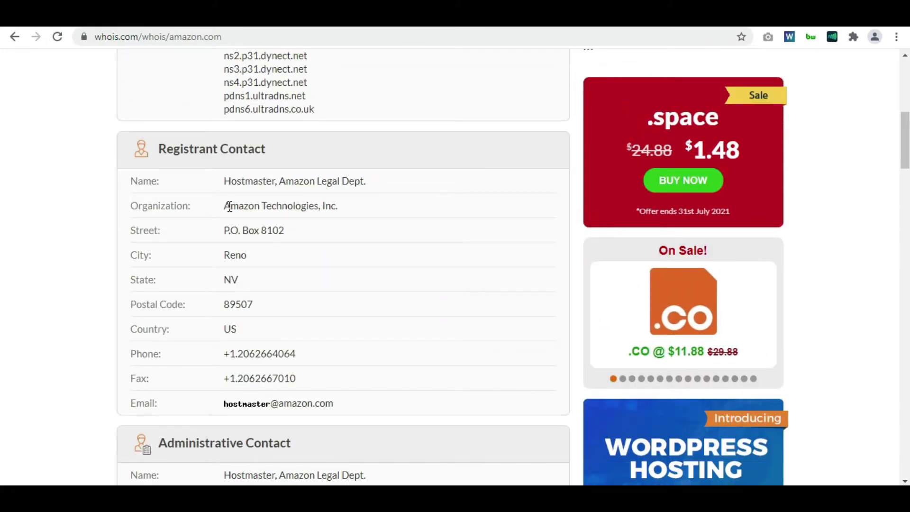
scroll(down, 3)
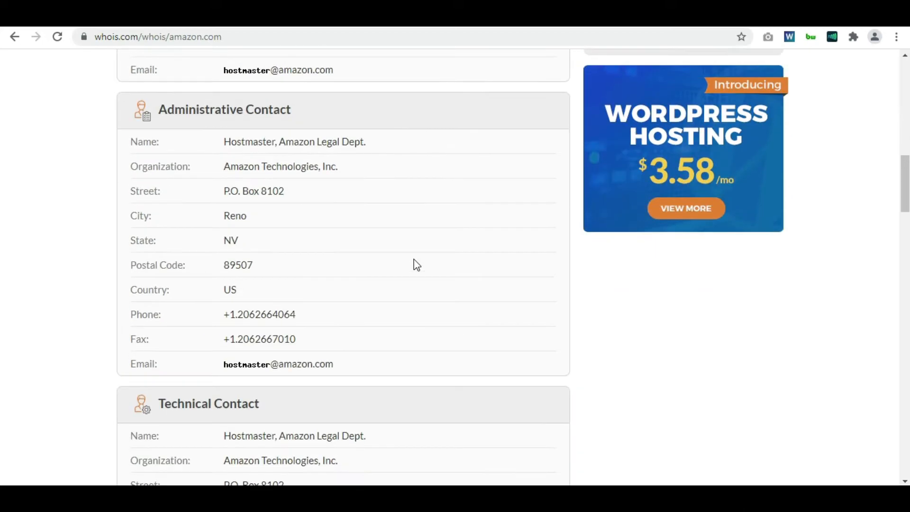
scroll(down, 3)
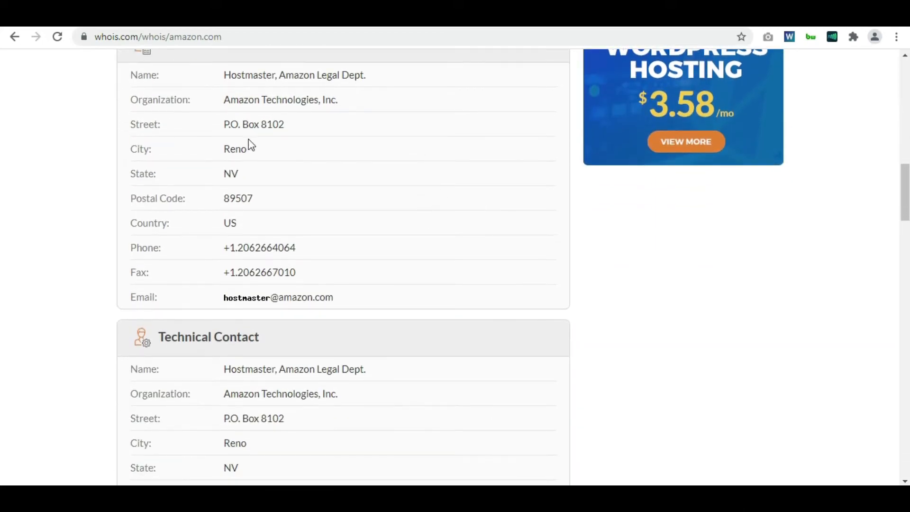
scroll(down, 3)
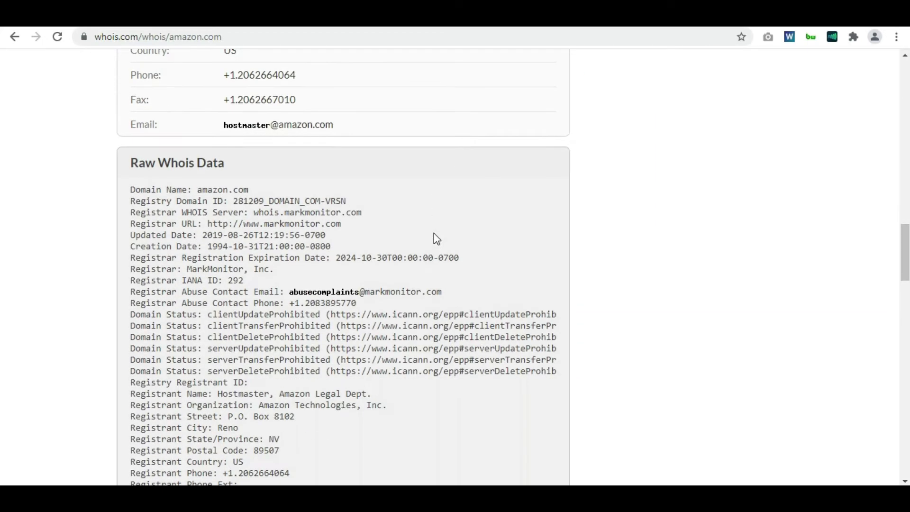
scroll(up, 3)
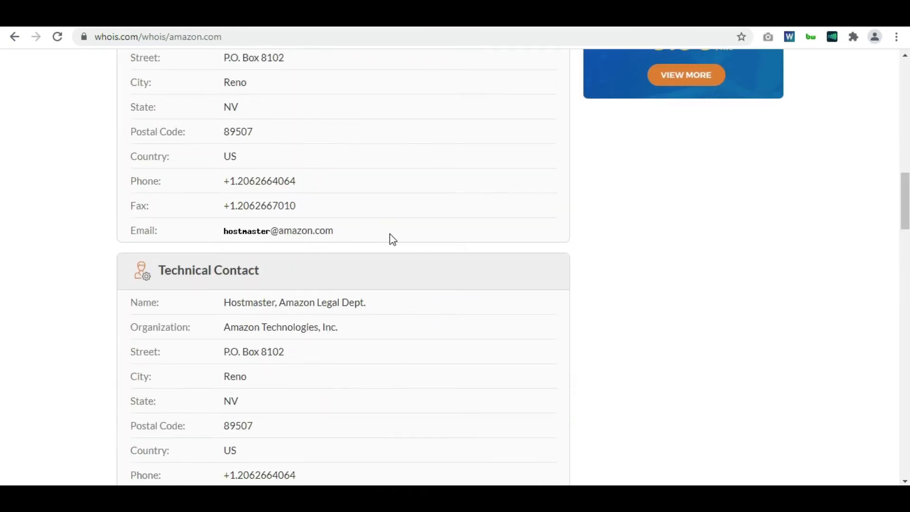
scroll(up, 3)
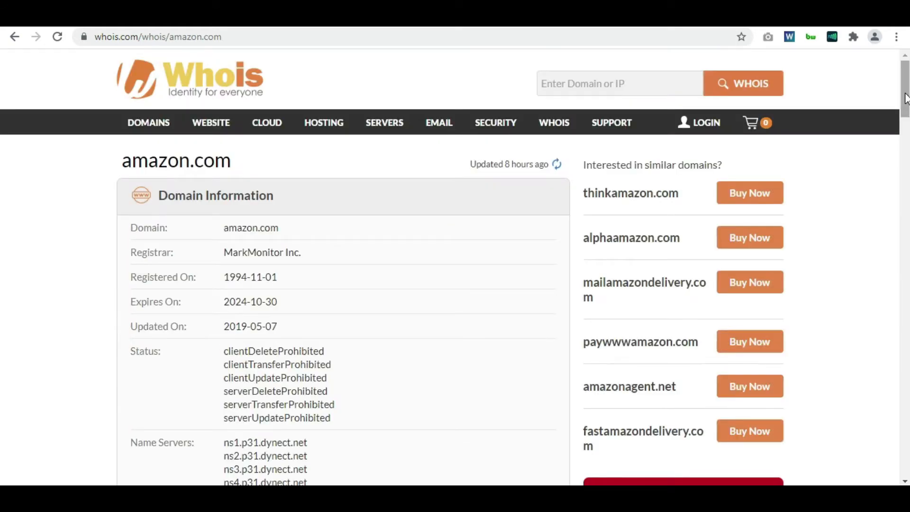
scroll(down, 3)
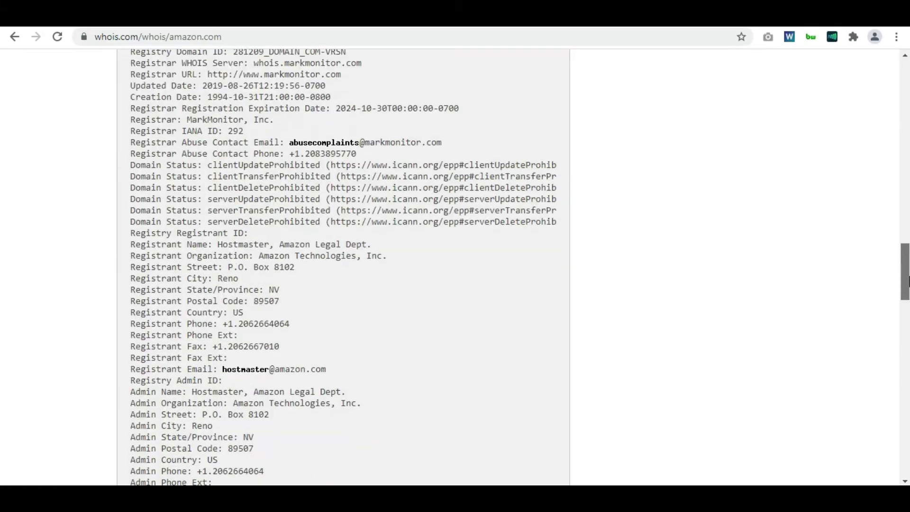
scroll(down, 3)
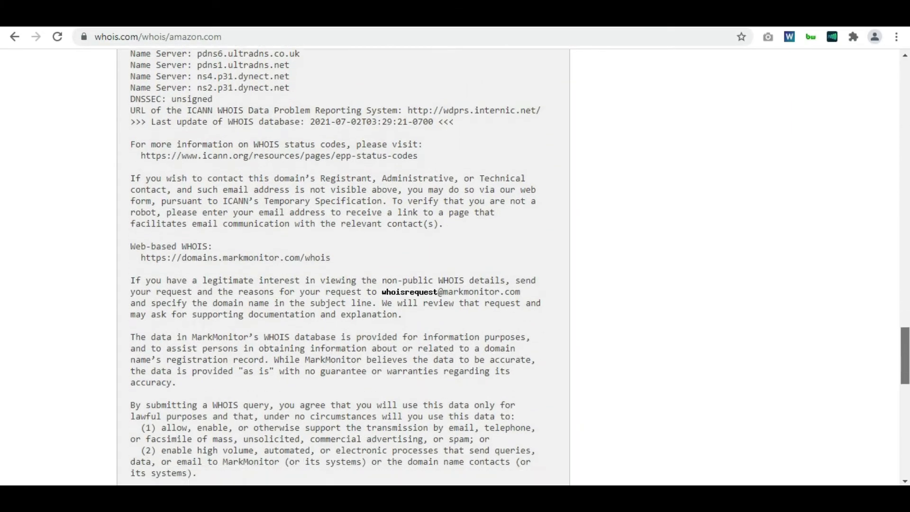
scroll(up, 3)
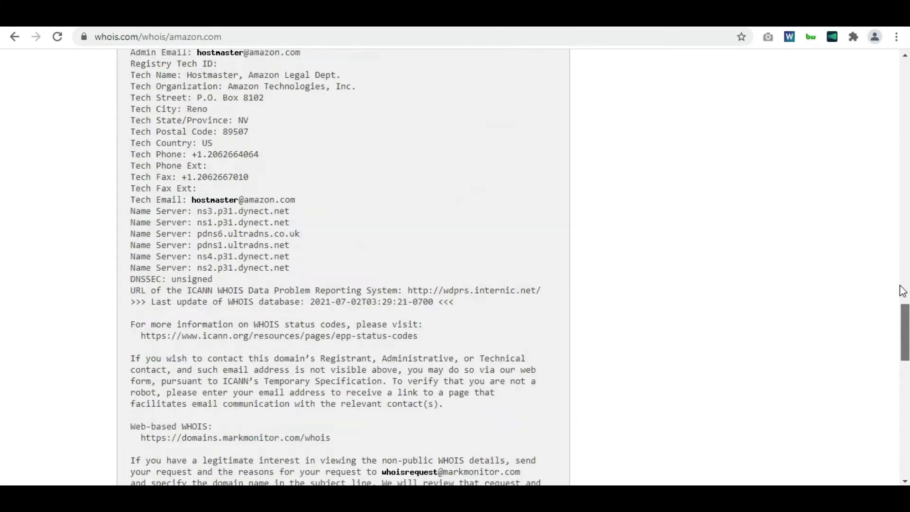
scroll(up, 3)
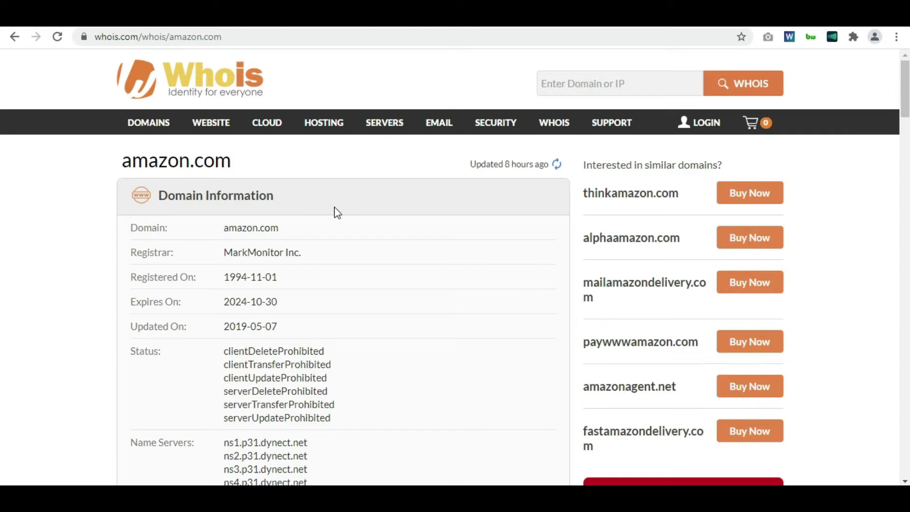
mouse_move(858, 183)
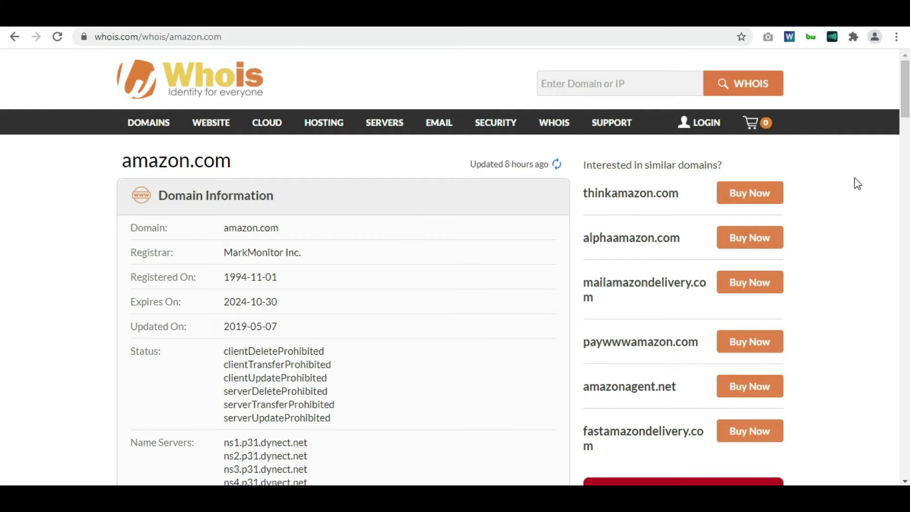
scroll(down, 3)
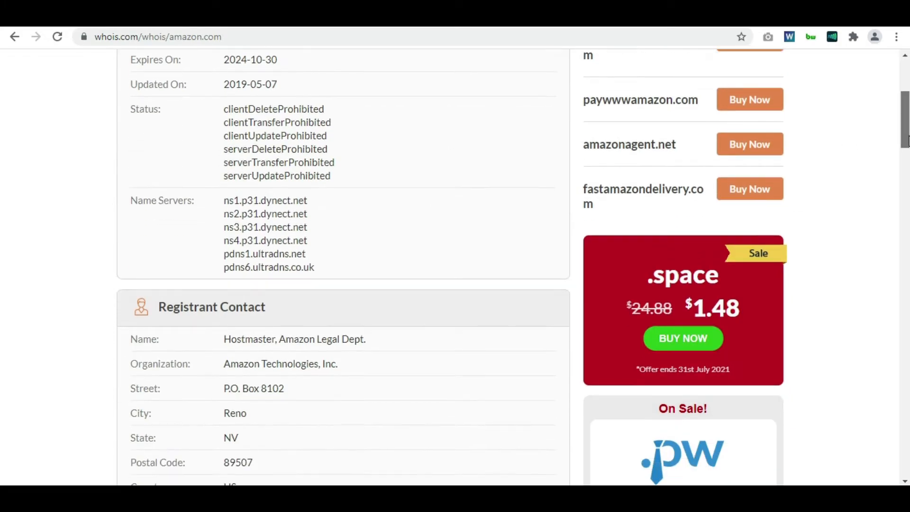
scroll(down, 3)
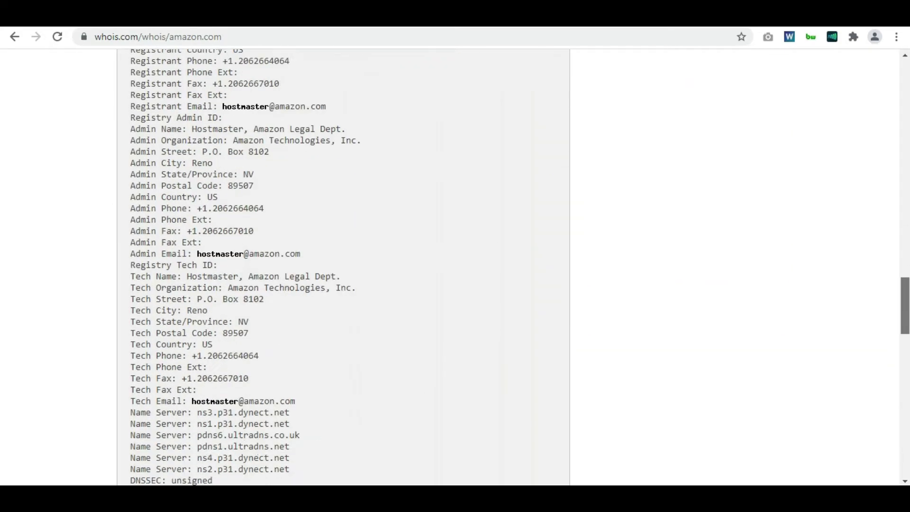
scroll(up, 3)
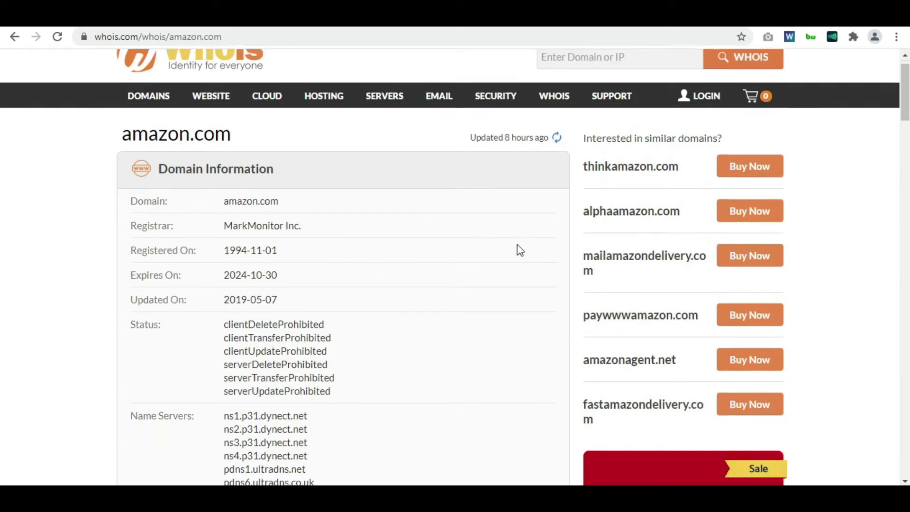
scroll(down, 3)
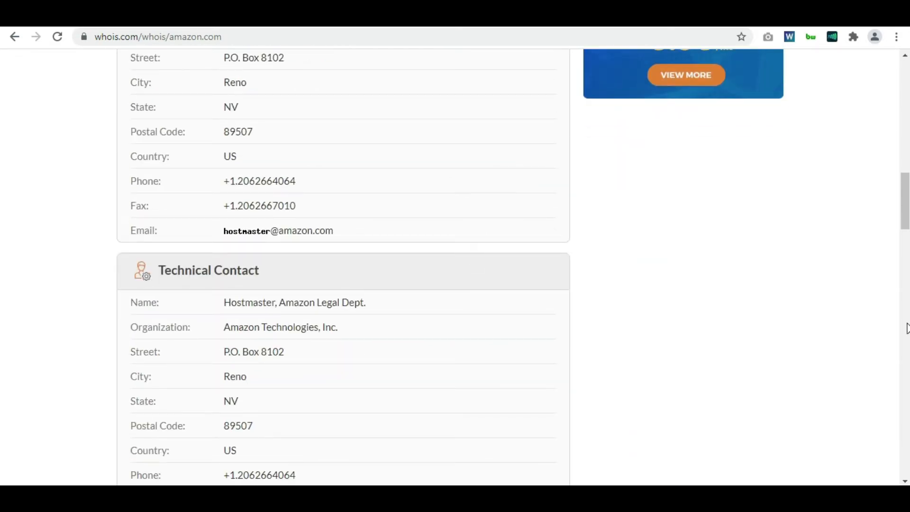
scroll(down, 3)
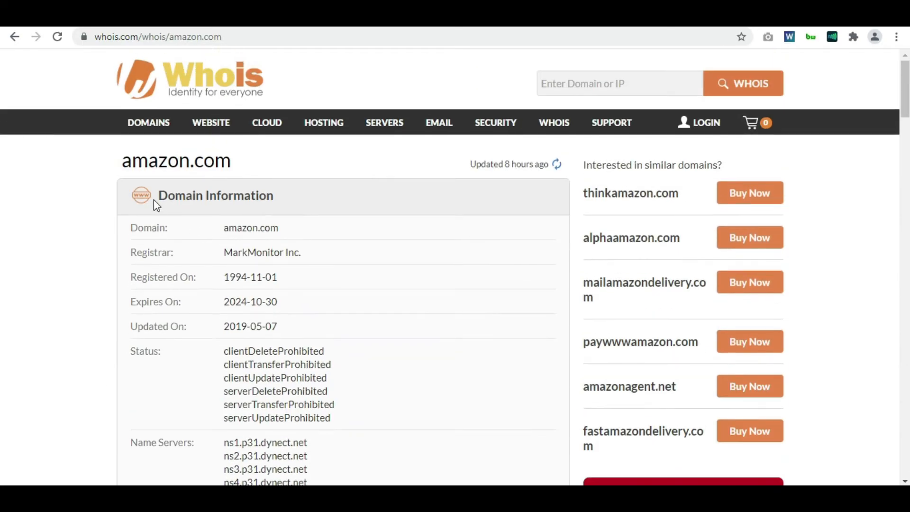
mouse_move(376, 387)
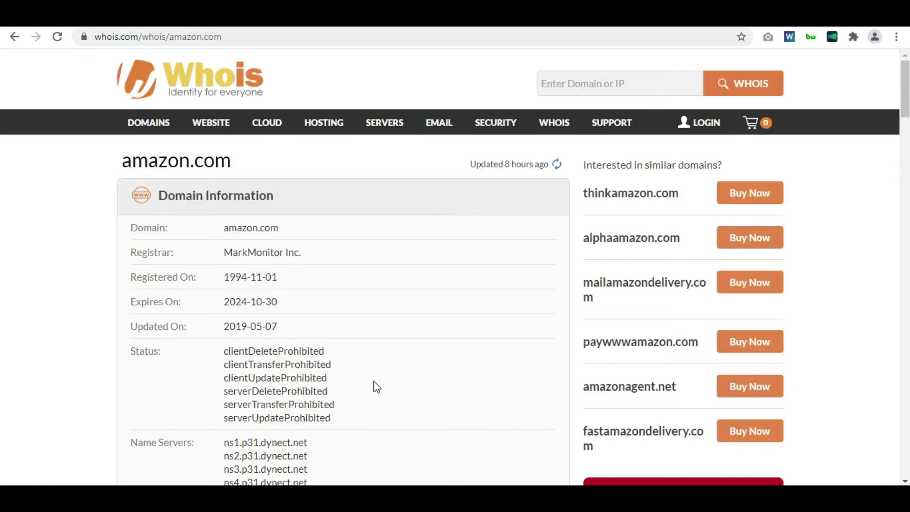
mouse_move(358, 371)
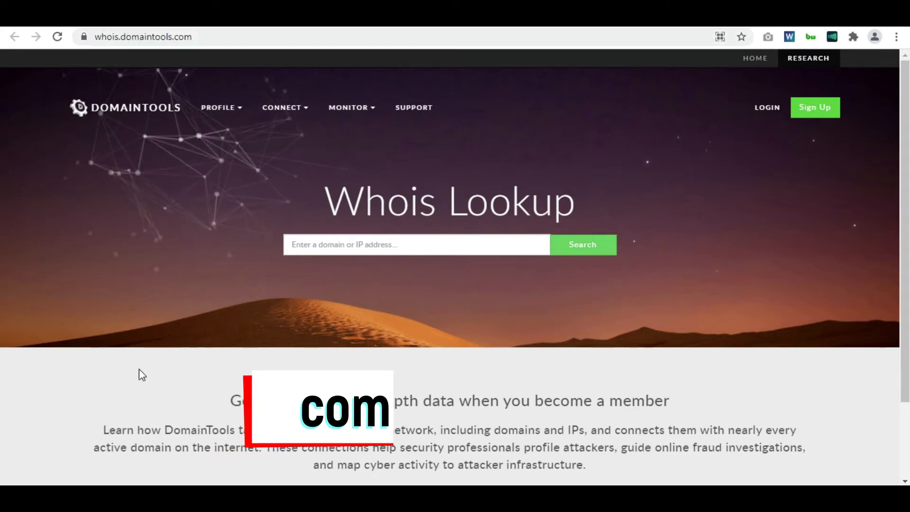
click(416, 245)
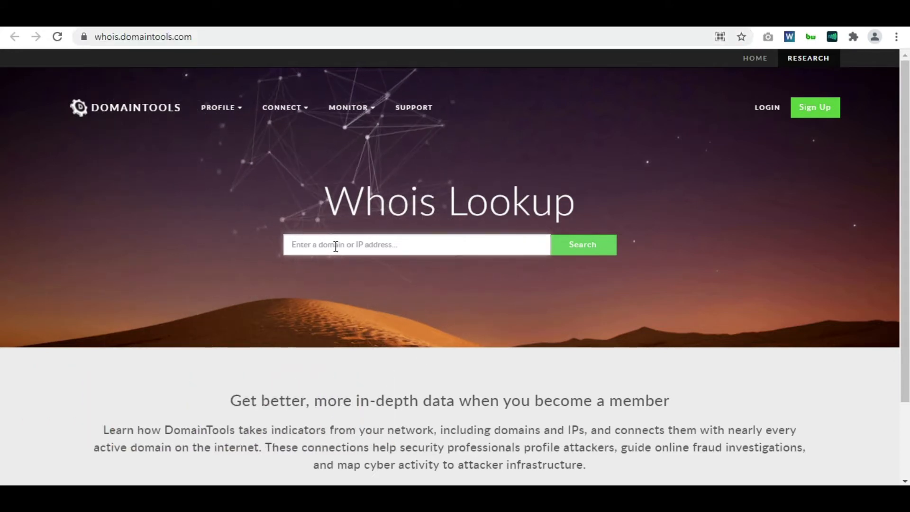
text(https://www.amazon.com/)
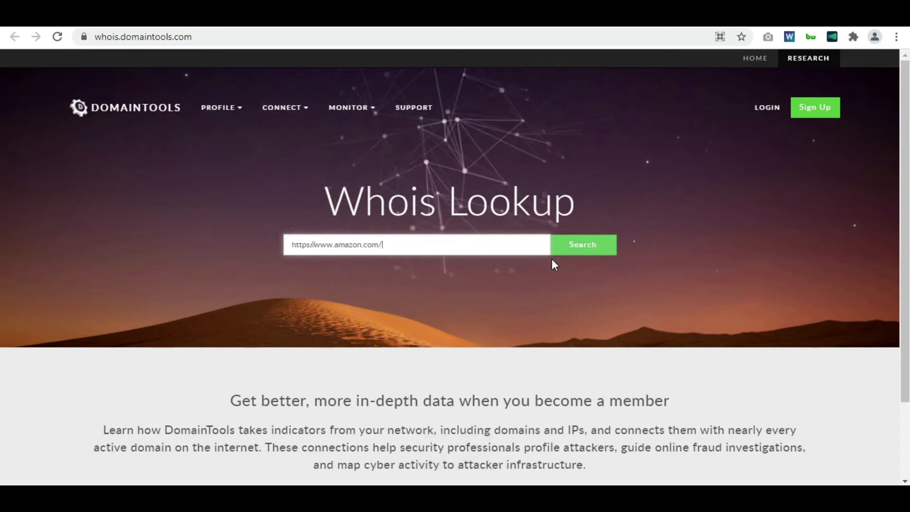
click(582, 245)
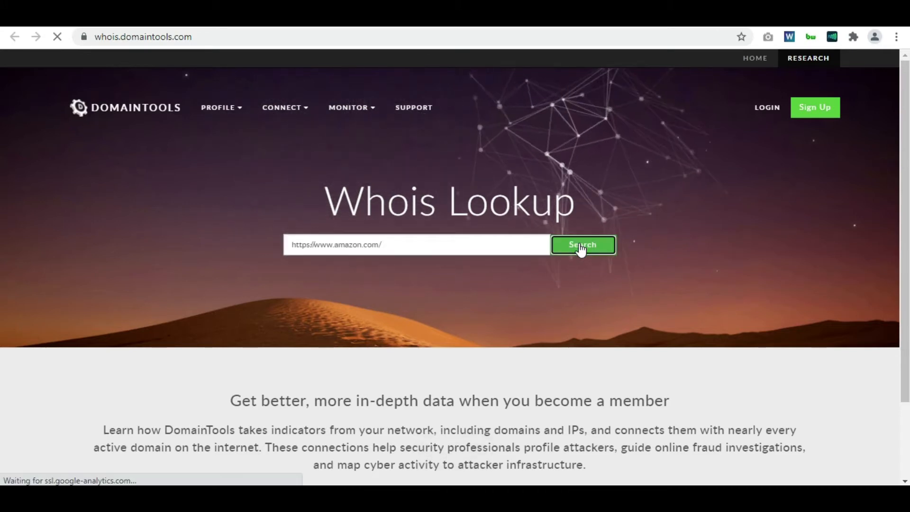
click(583, 245)
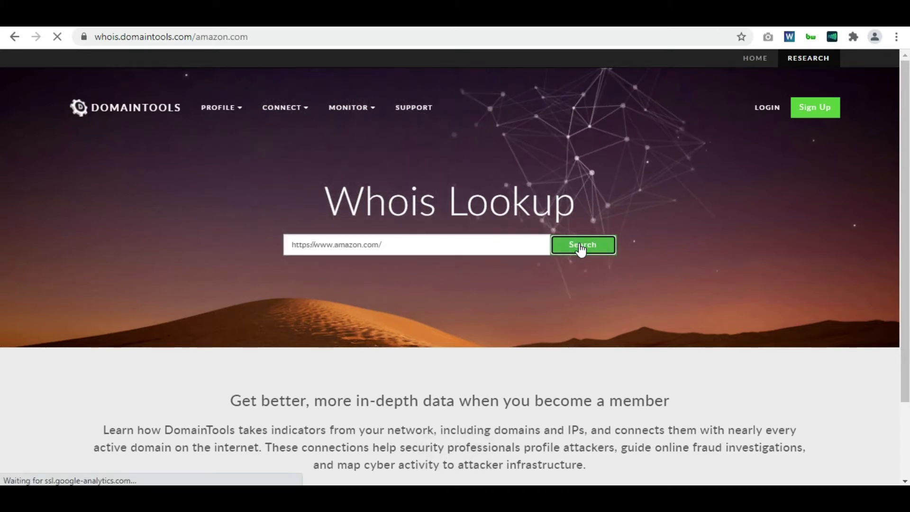
click(582, 244)
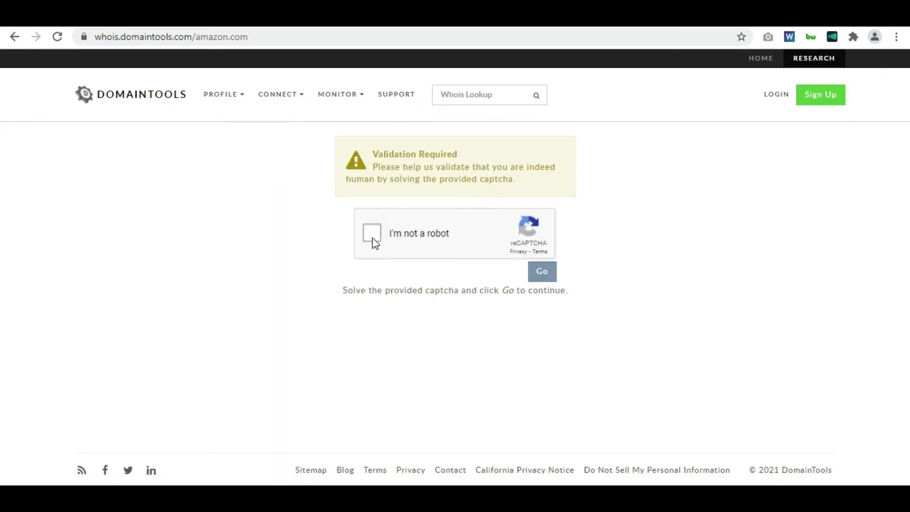
Pass the "I'm not a robot" check and continue to the amazon.com Whois record.
click(372, 233)
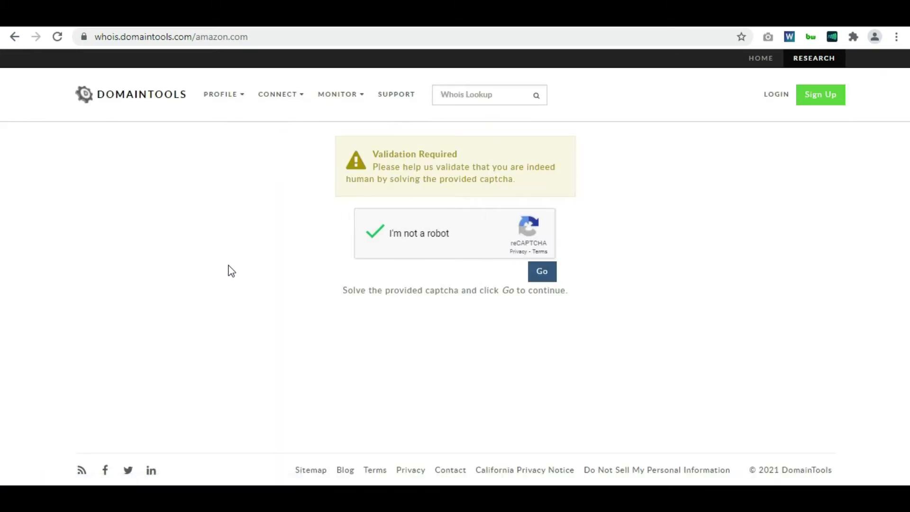
click(542, 271)
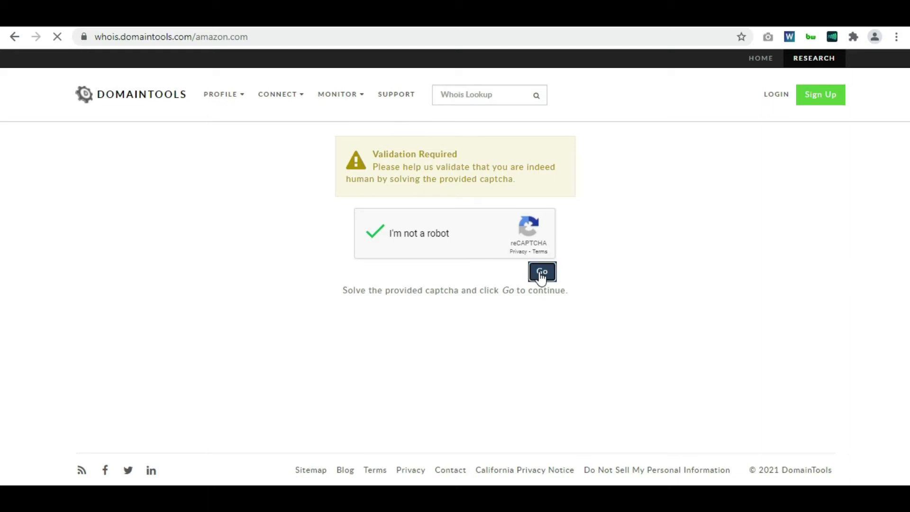
click(542, 272)
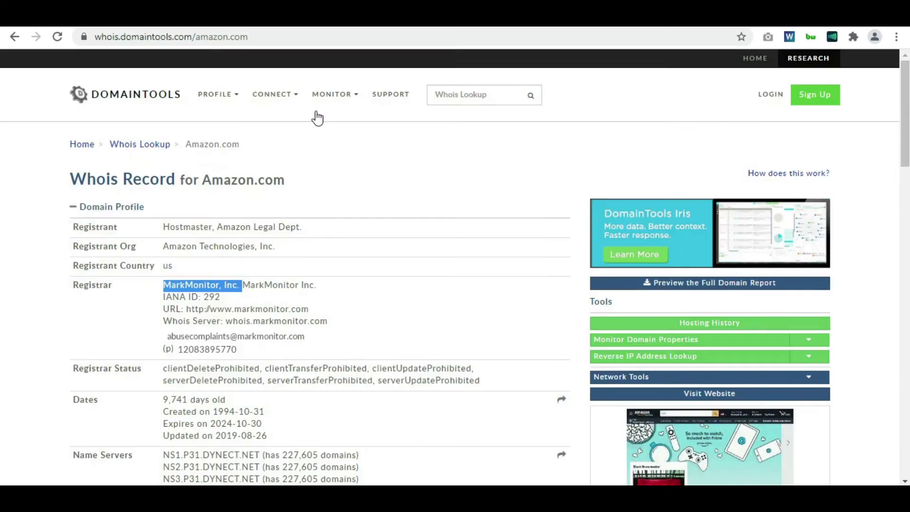
mouse_move(230, 424)
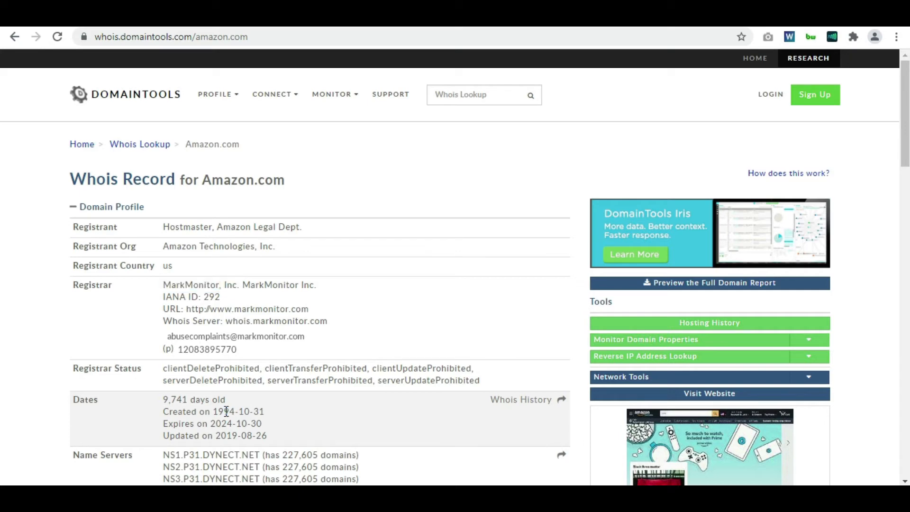
scroll(down, 3)
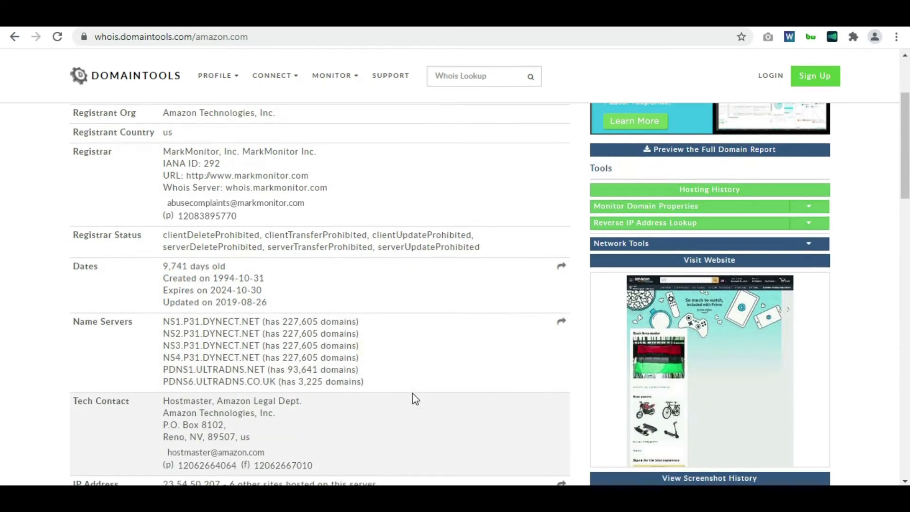
drag(165, 321, 331, 333)
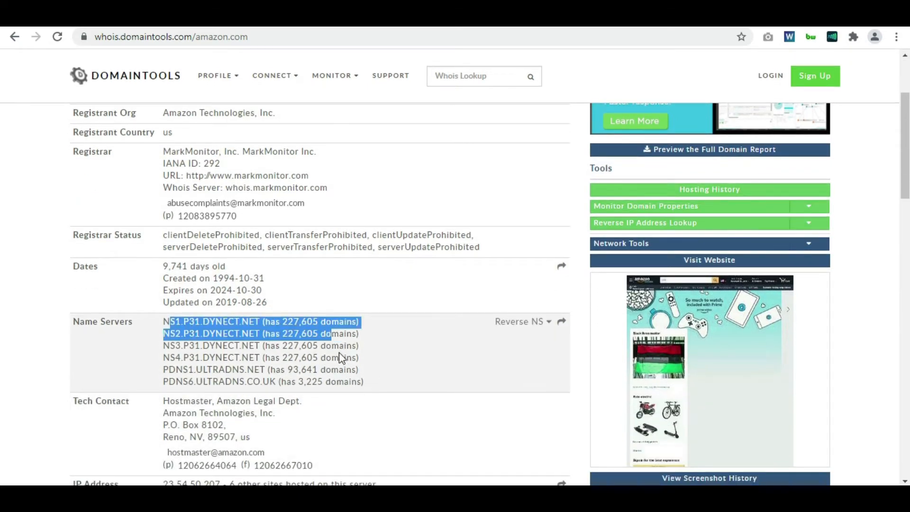
scroll(down, 3)
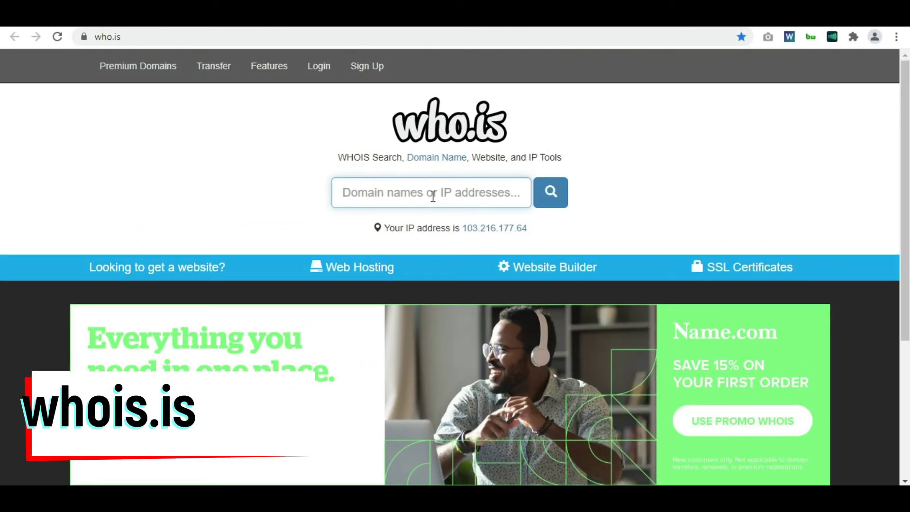
Run a who.is WHOIS lookup for the pasted Amazon address.
key(ctrl+v)
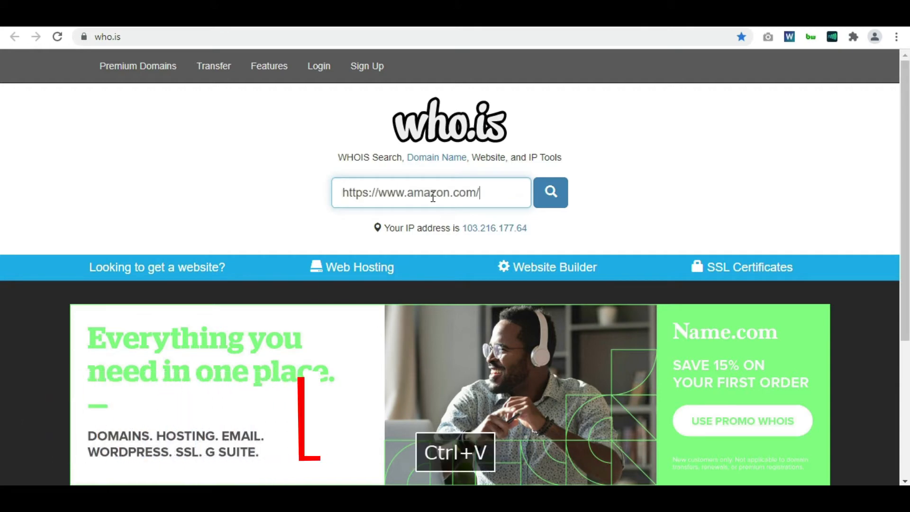
click(550, 193)
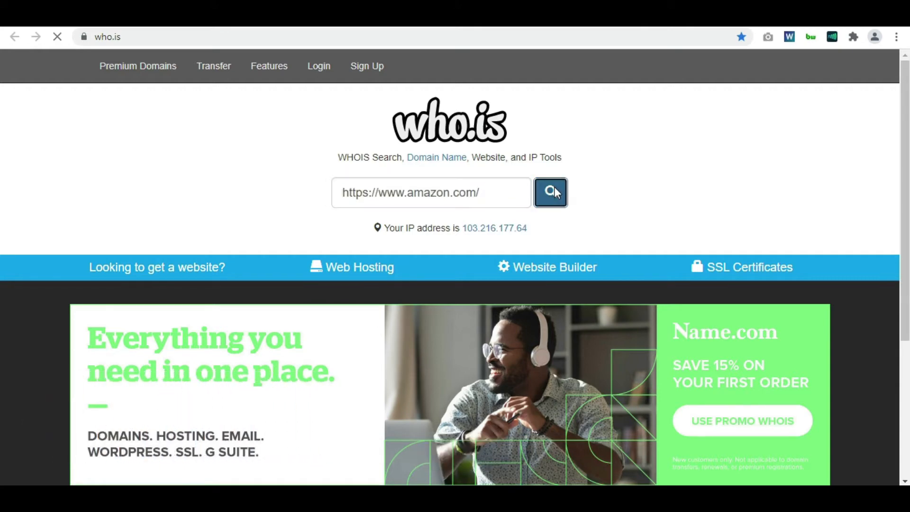
click(550, 192)
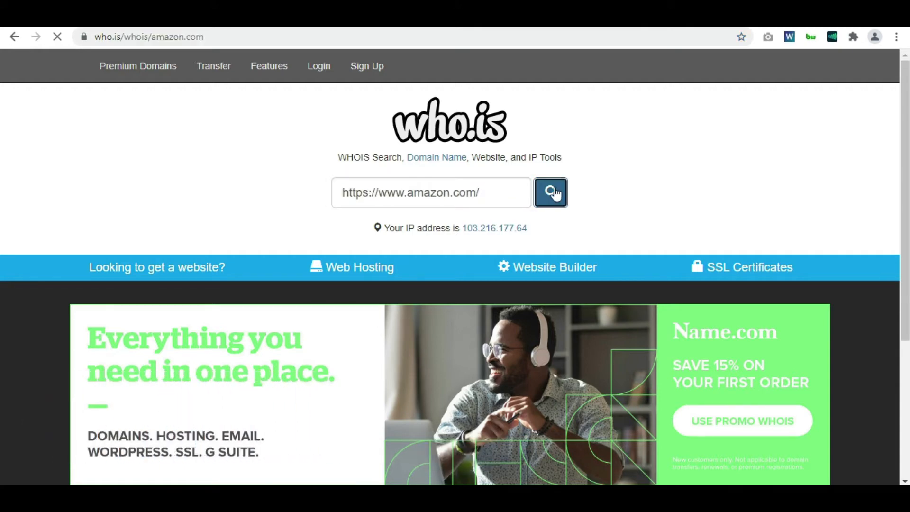
click(550, 193)
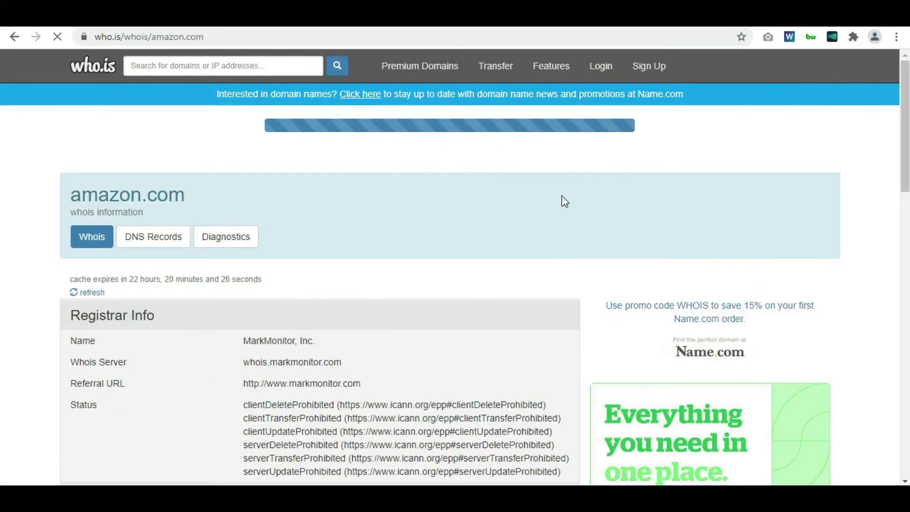
Review the who.is amazon.com record's registrar, dates and name server sections.
scroll(down, 3)
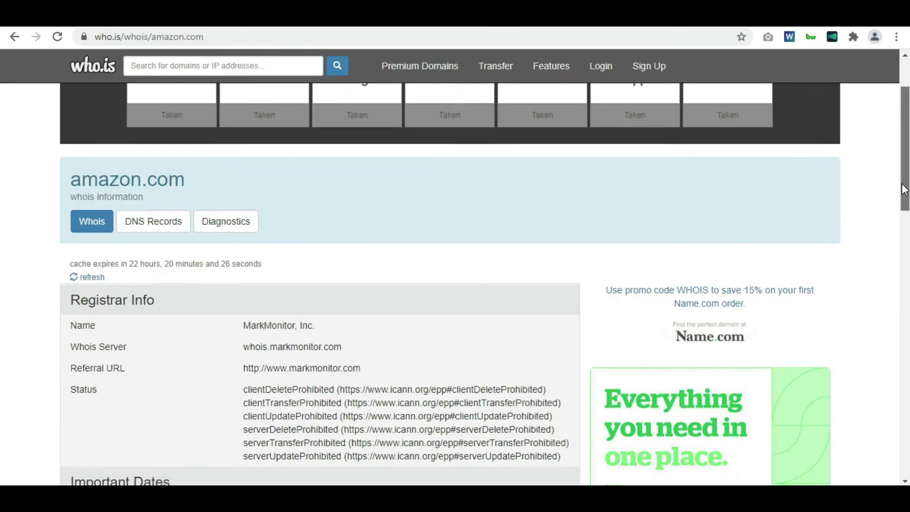
scroll(down, 3)
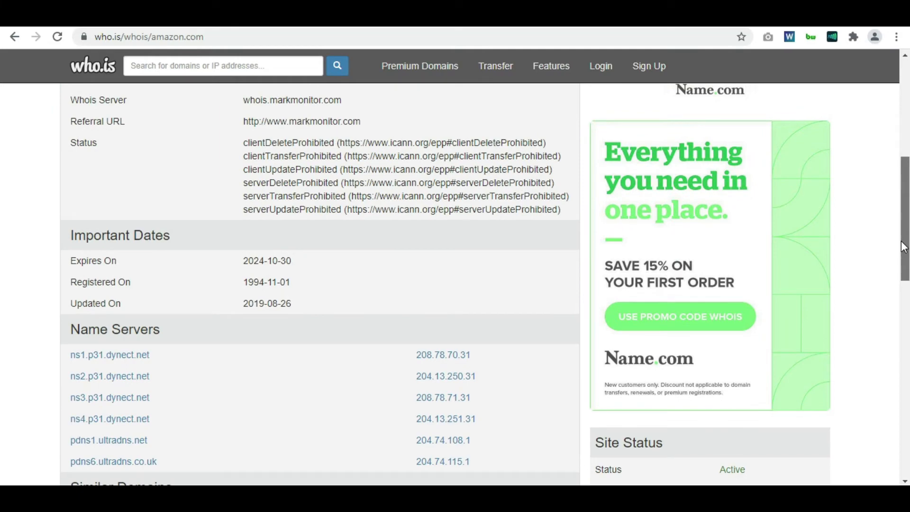
scroll(down, 3)
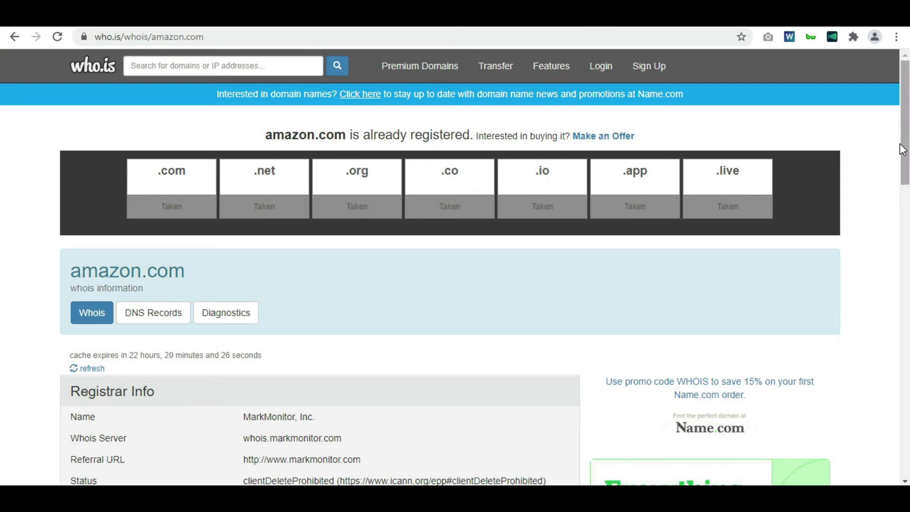
scroll(down, 3)
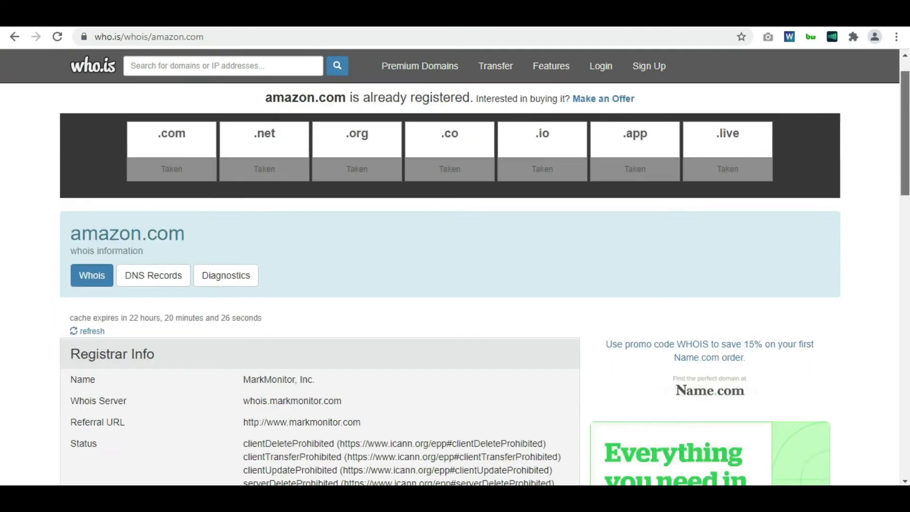
scroll(down, 3)
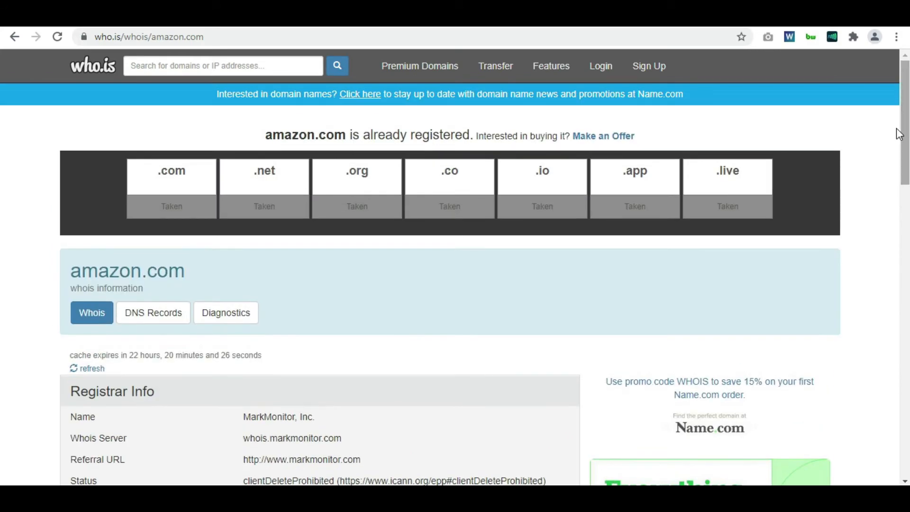
scroll(down, 3)
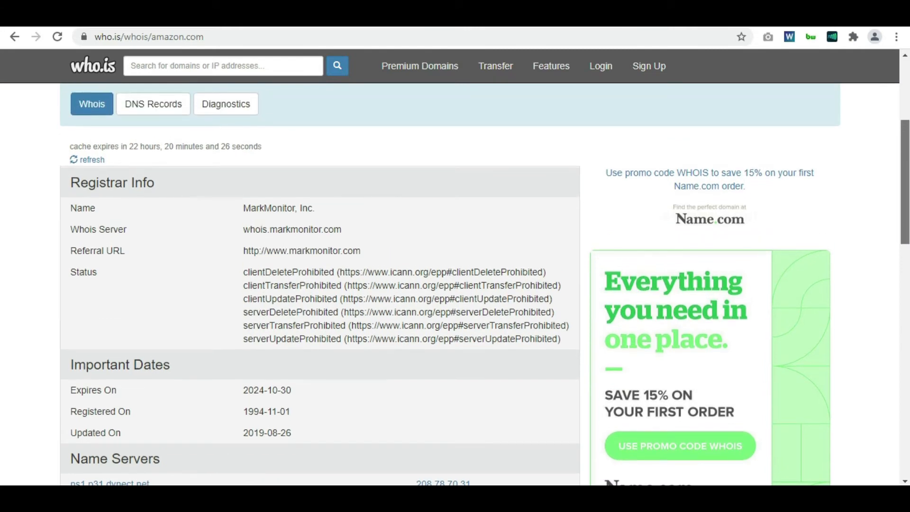
scroll(down, 3)
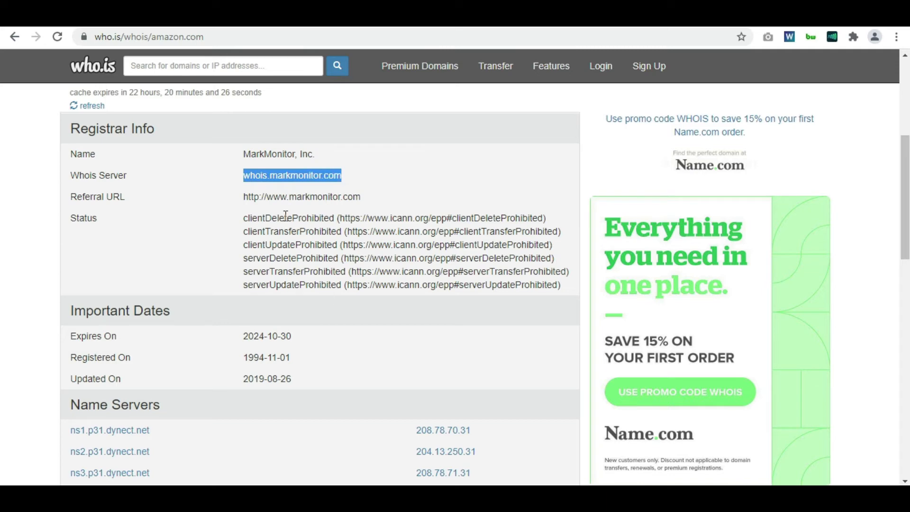
scroll(down, 3)
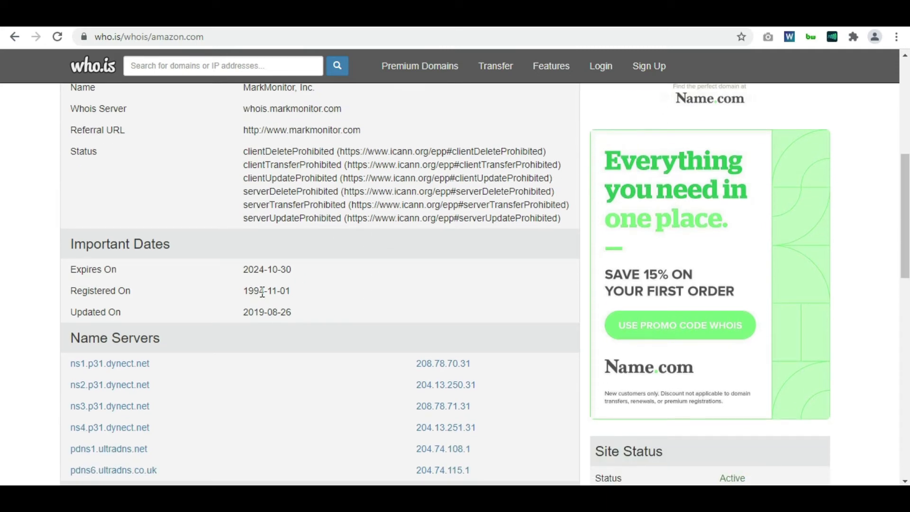
Go to Name.com's WHOIS lookup page at name.com/whois-lookup.
double_click(254, 292)
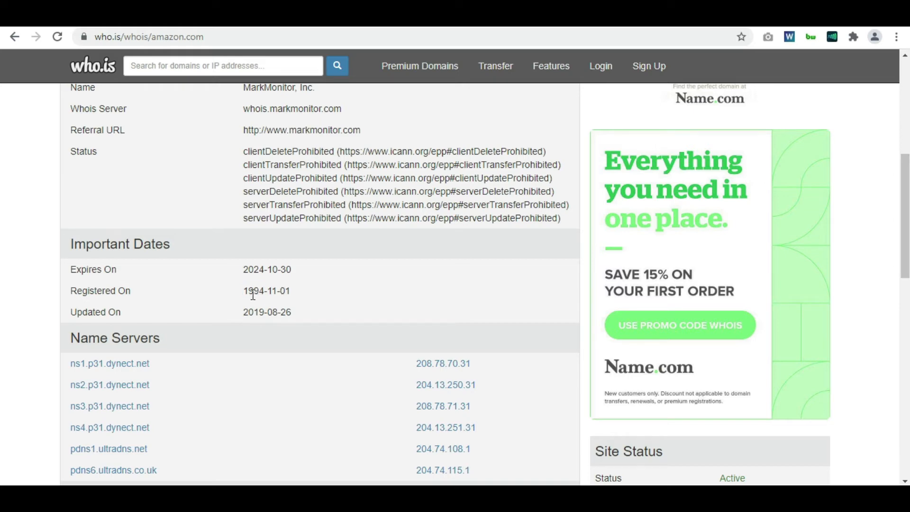
scroll(down, 3)
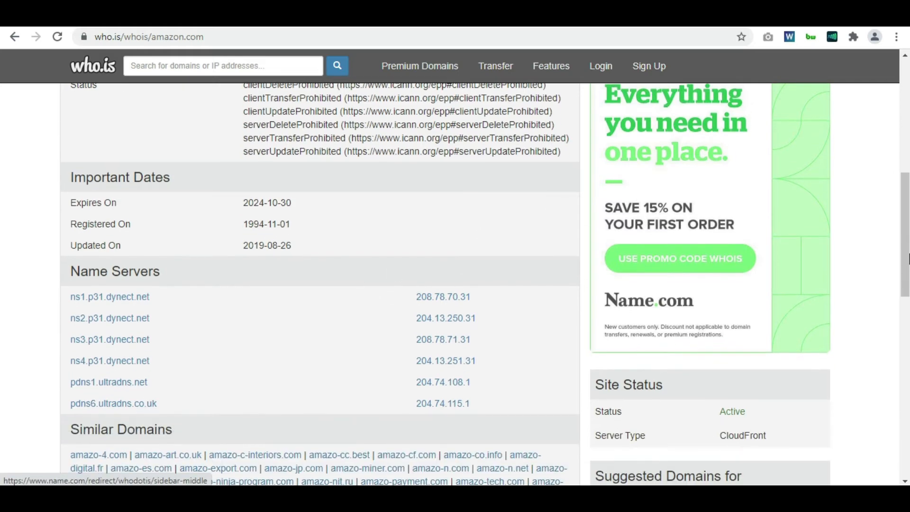
scroll(down, 3)
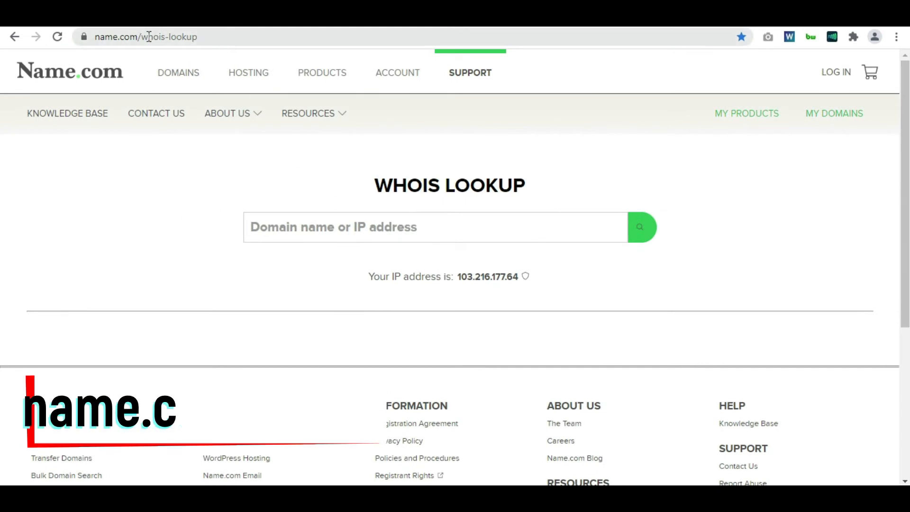
click(142, 37)
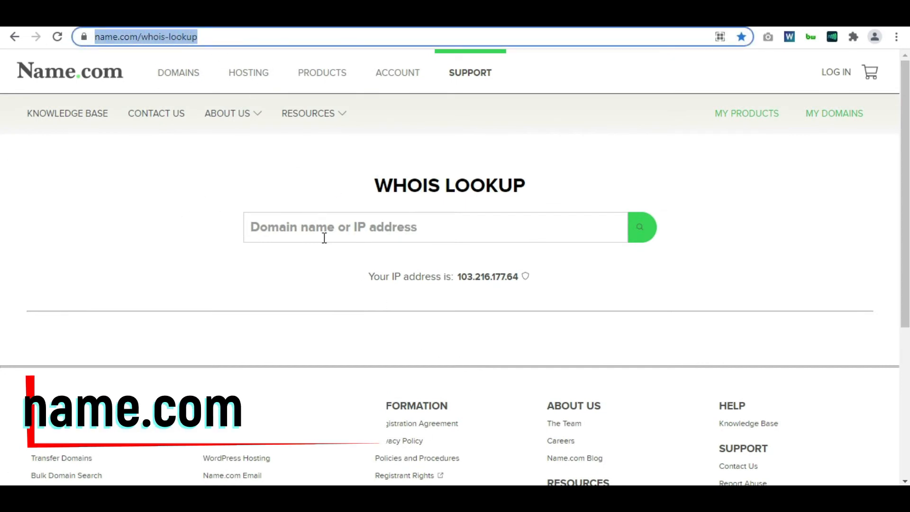
text(https://www.amazon.com/)
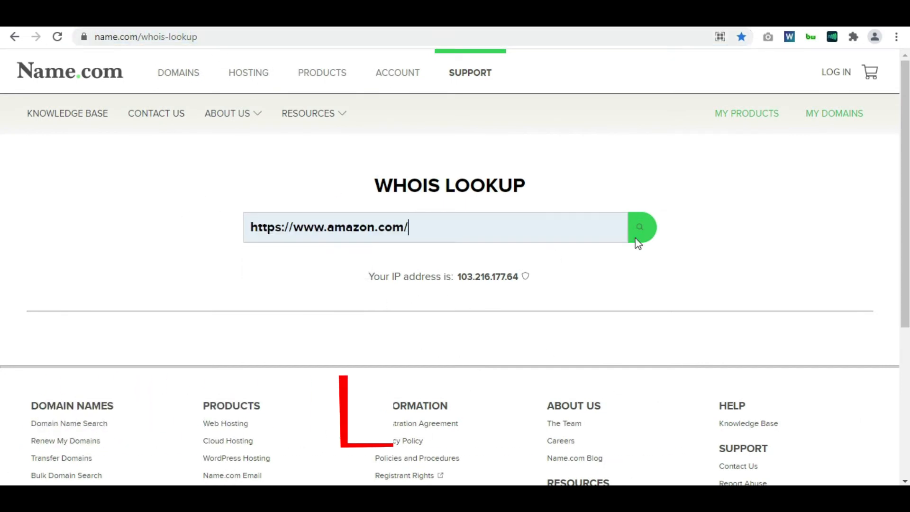
click(640, 227)
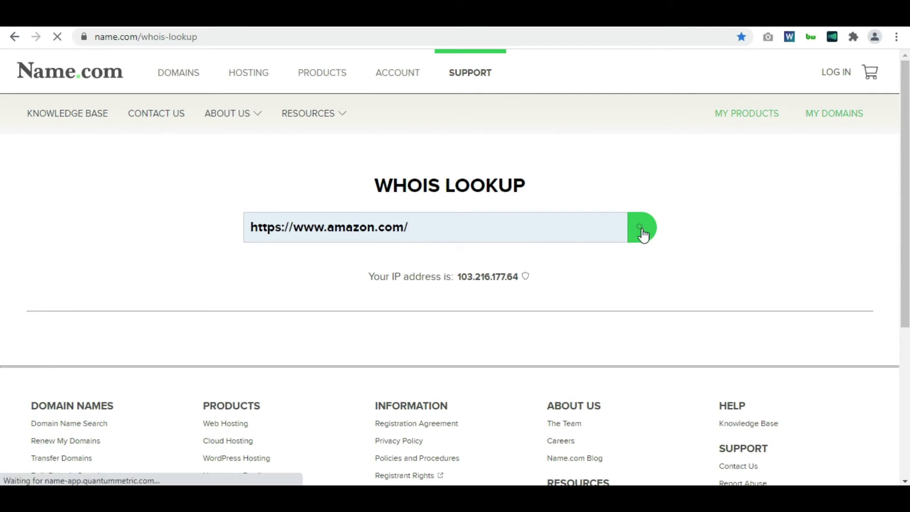
click(643, 226)
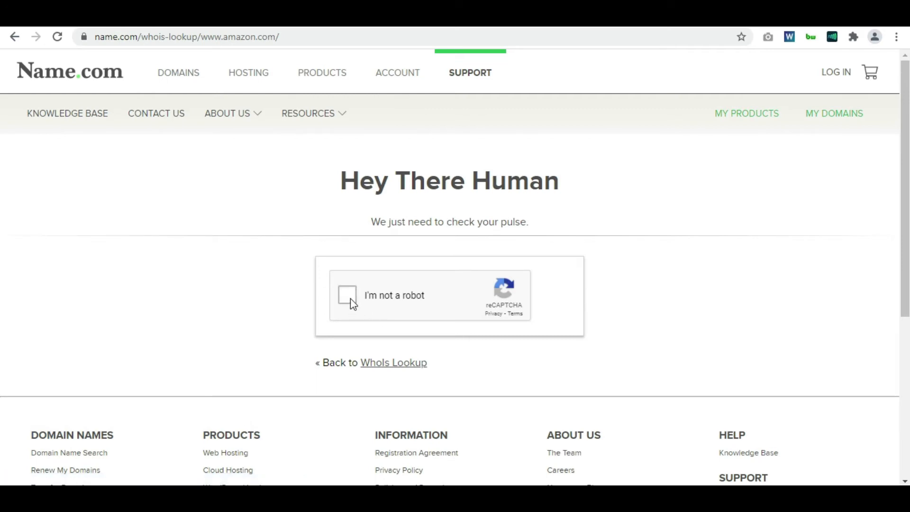
Select the fire hydrant tiles and verify them in the reCAPTCHA challenge.
click(347, 295)
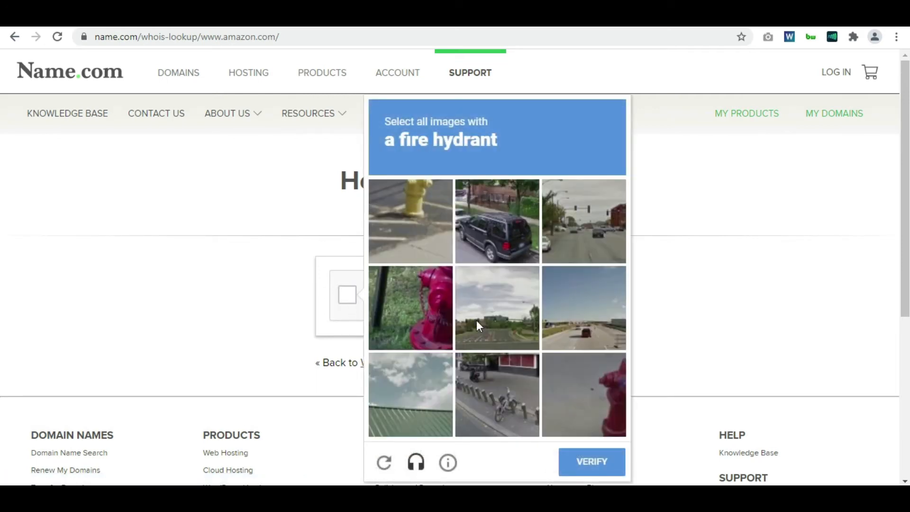
click(410, 221)
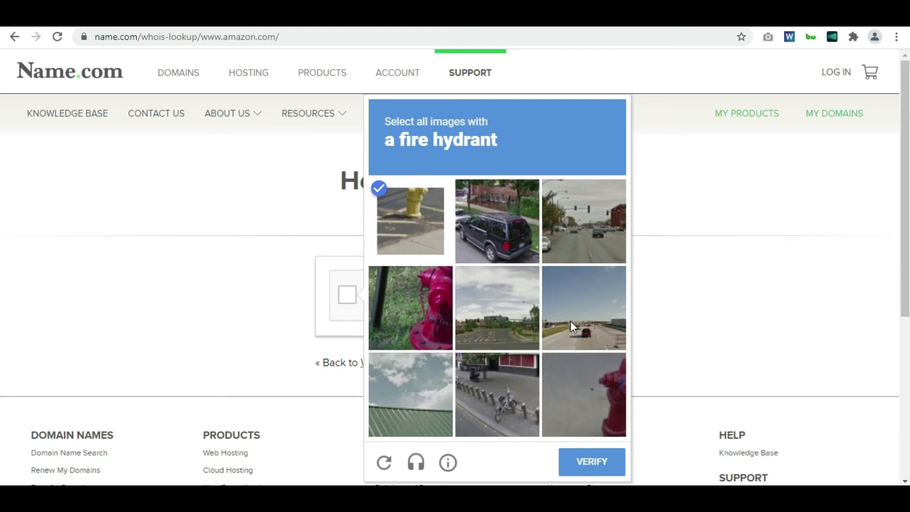
scroll(down, 3)
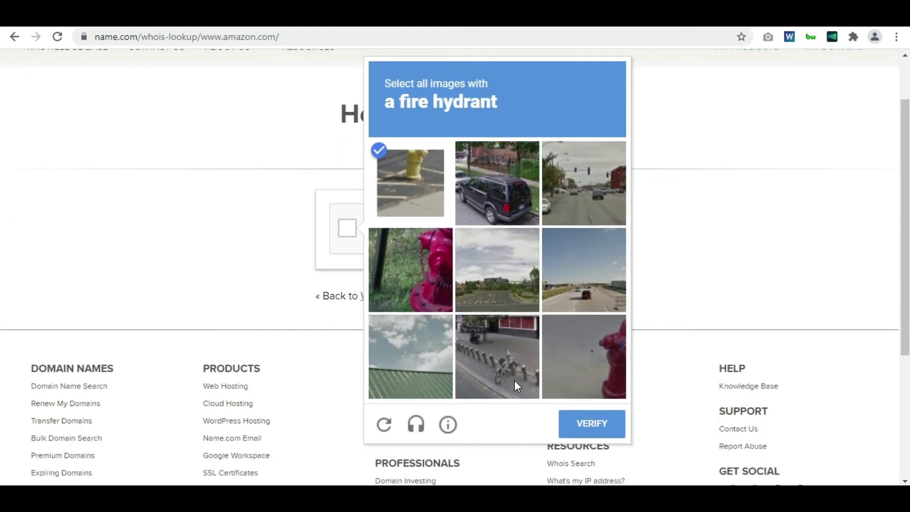
click(496, 356)
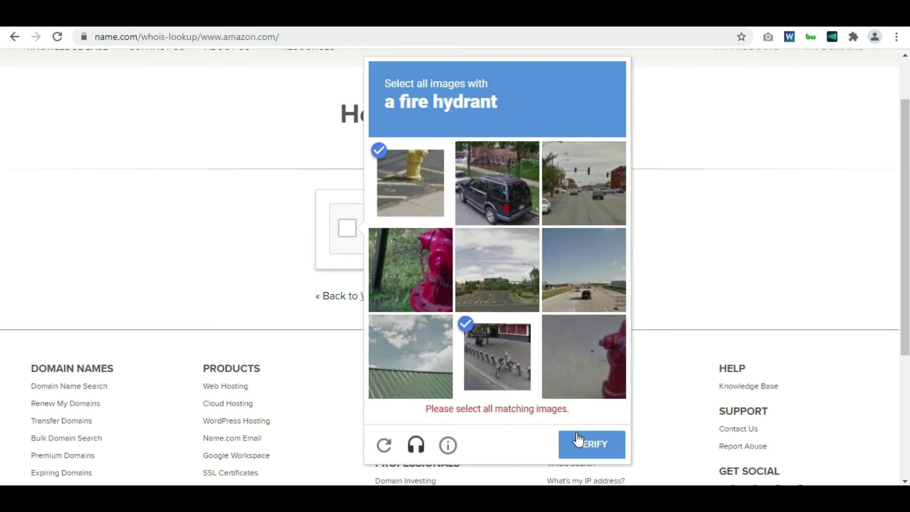
mouse_move(571, 276)
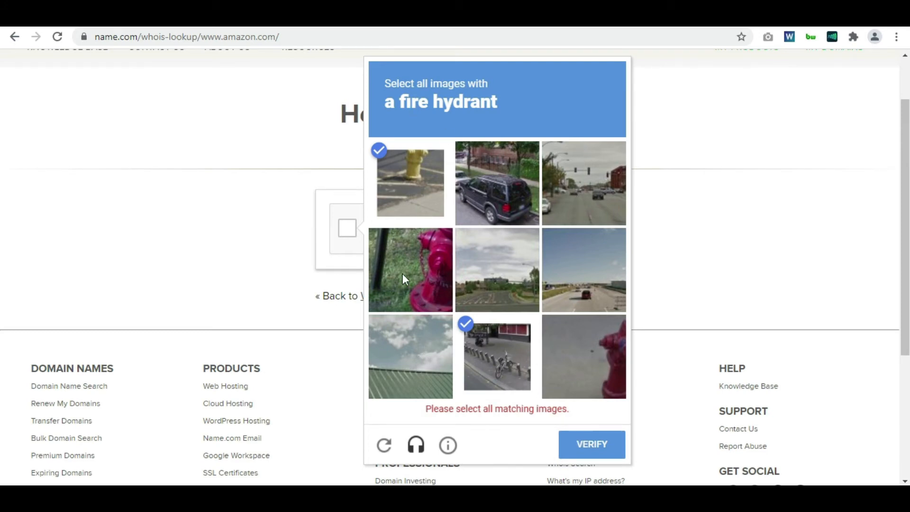
click(410, 270)
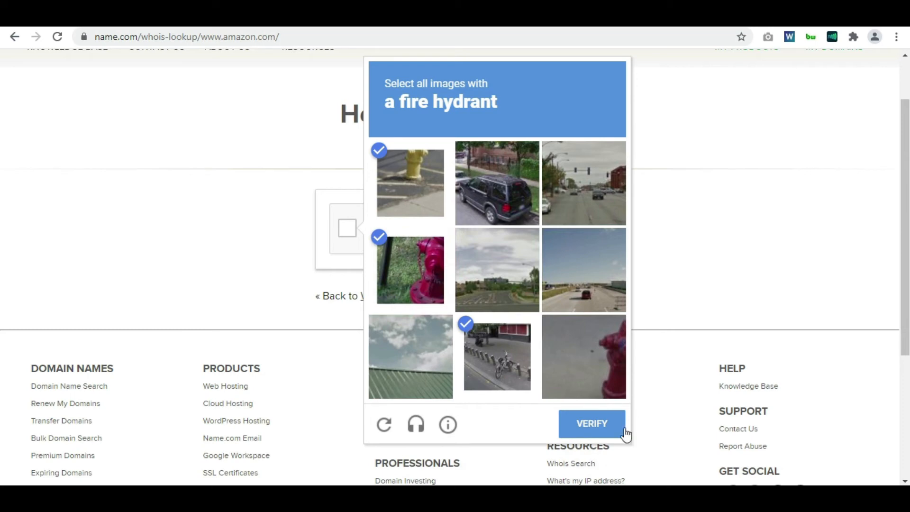
click(591, 424)
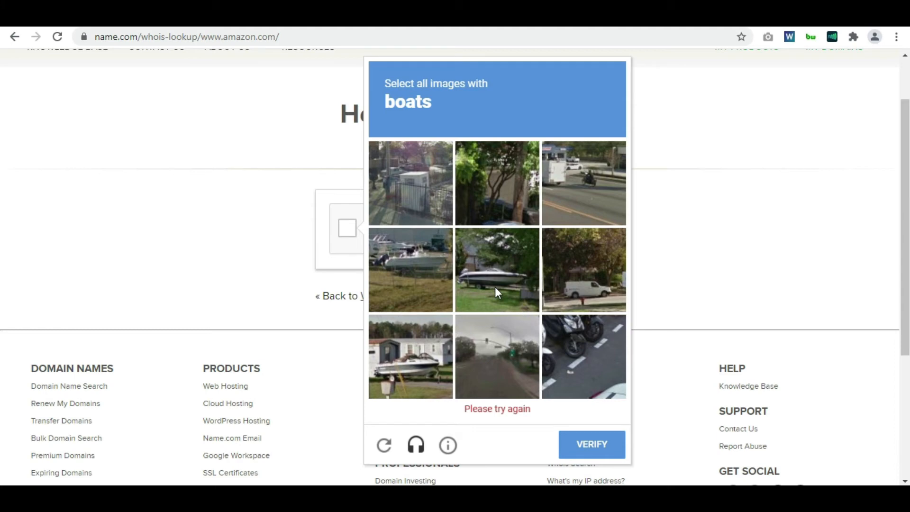
Select the boat tiles and verify to pass the human check.
click(496, 270)
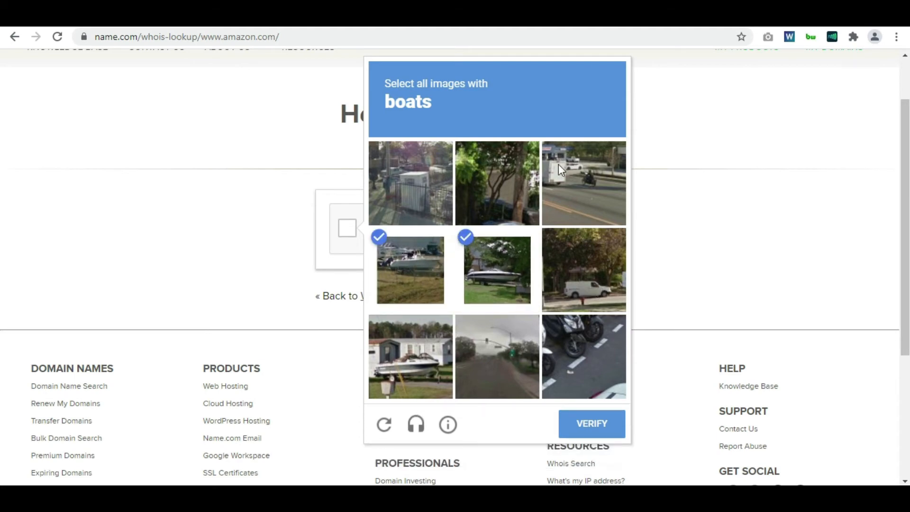
click(410, 357)
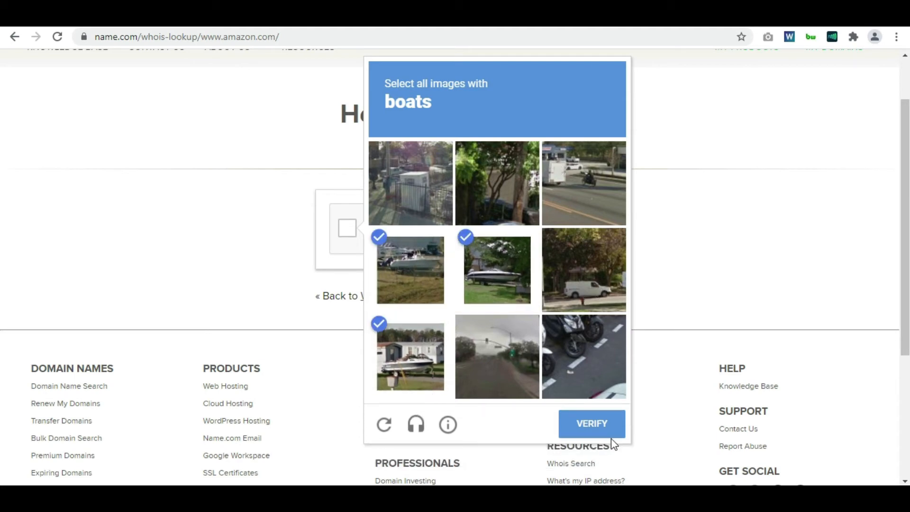
click(591, 423)
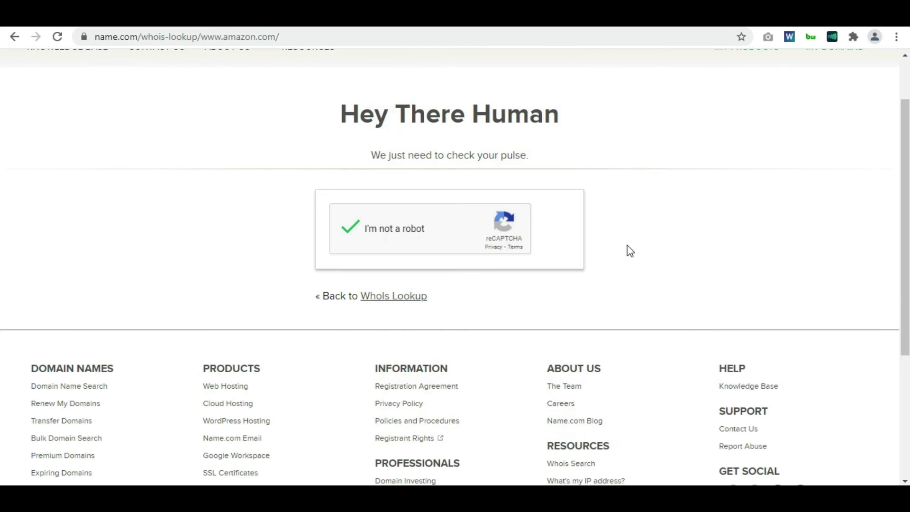
View the Name.com amazon.com WHOIS record with MarkMonitor registrar and Amazon Technologies registrant details.
click(350, 227)
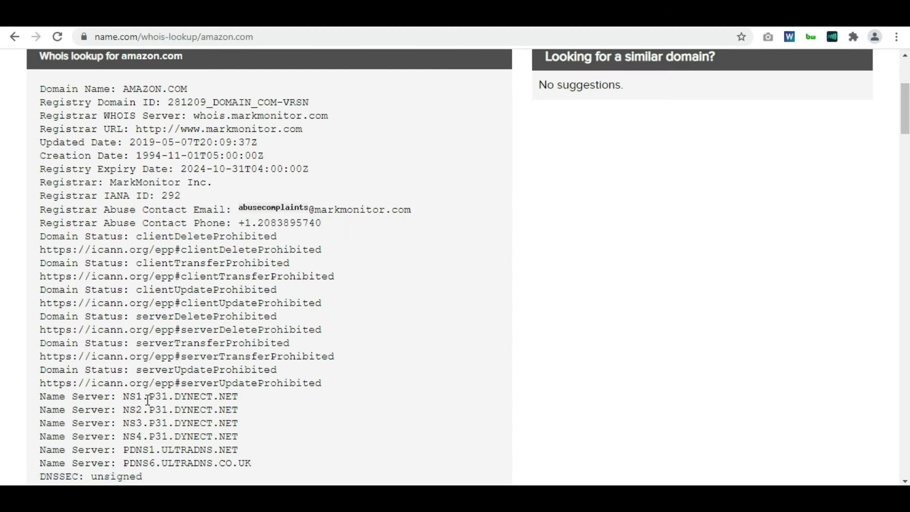
drag(121, 396, 237, 449)
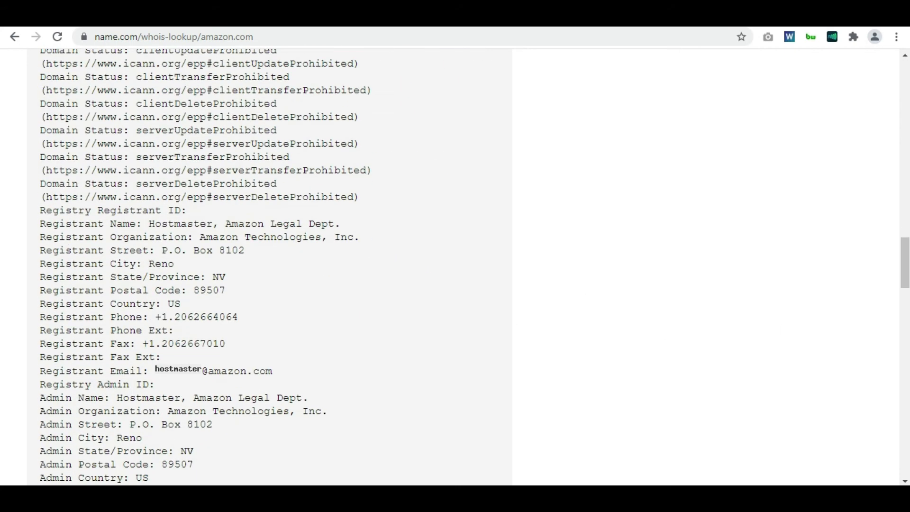
scroll(down, 3)
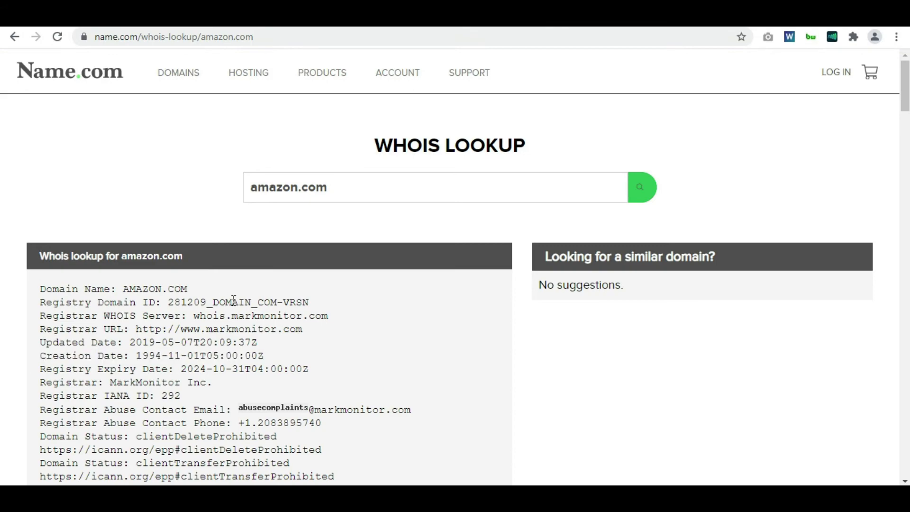
scroll(down, 3)
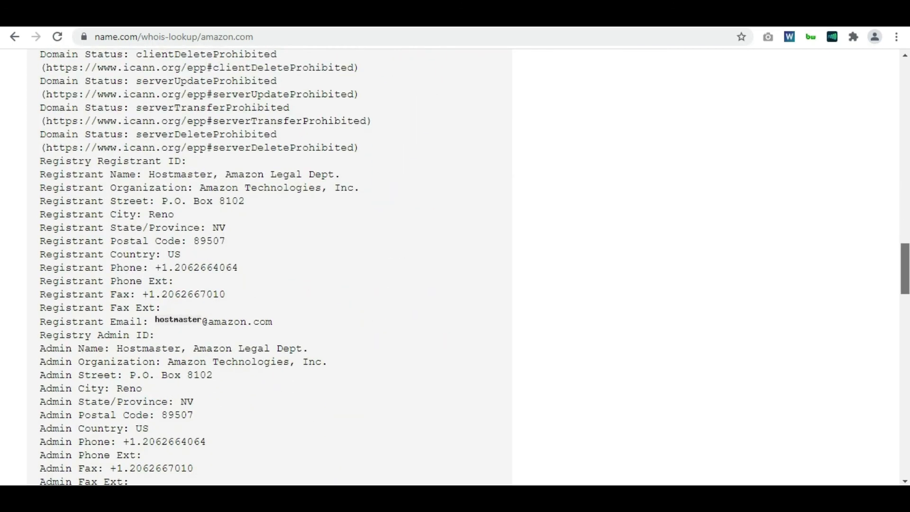
scroll(down, 3)
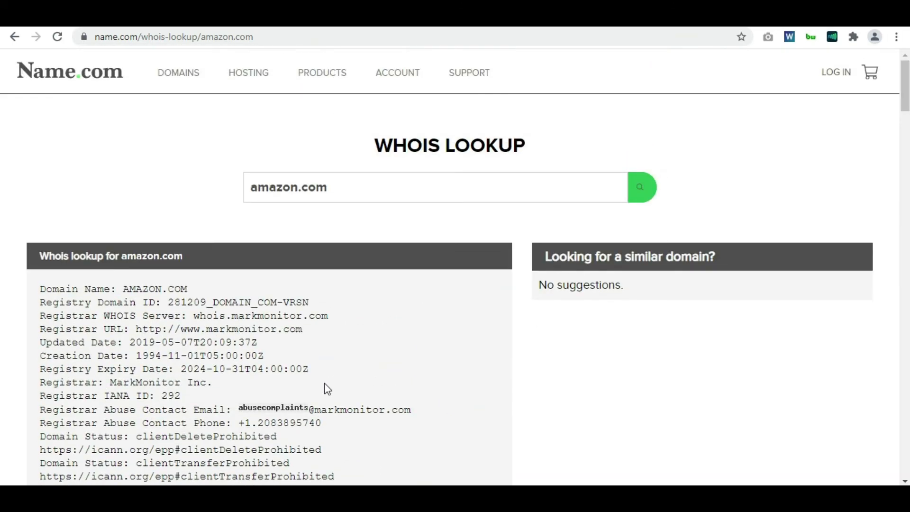
scroll(down, 3)
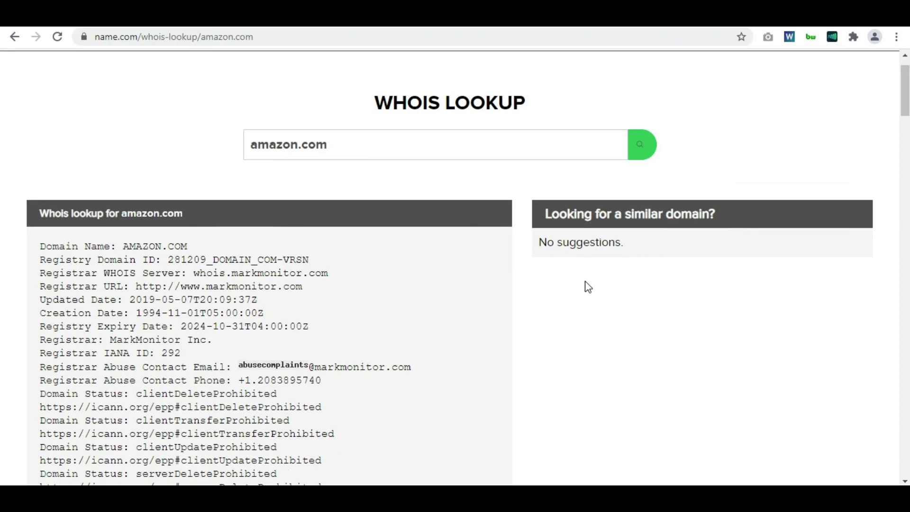
scroll(down, 3)
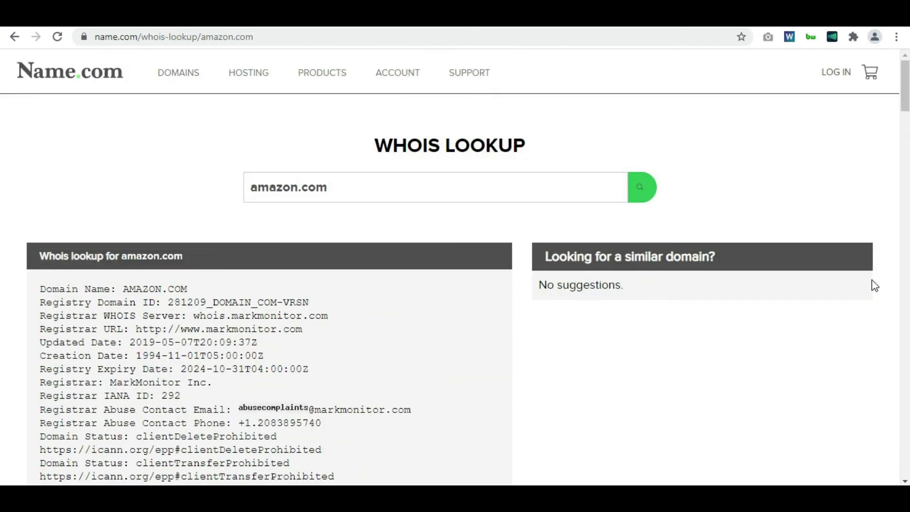
mouse_move(6, 61)
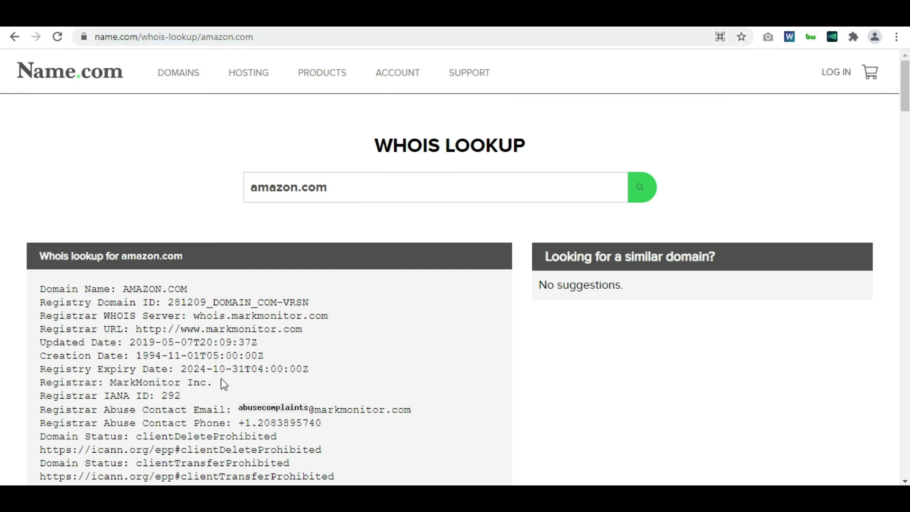
mouse_move(383, 149)
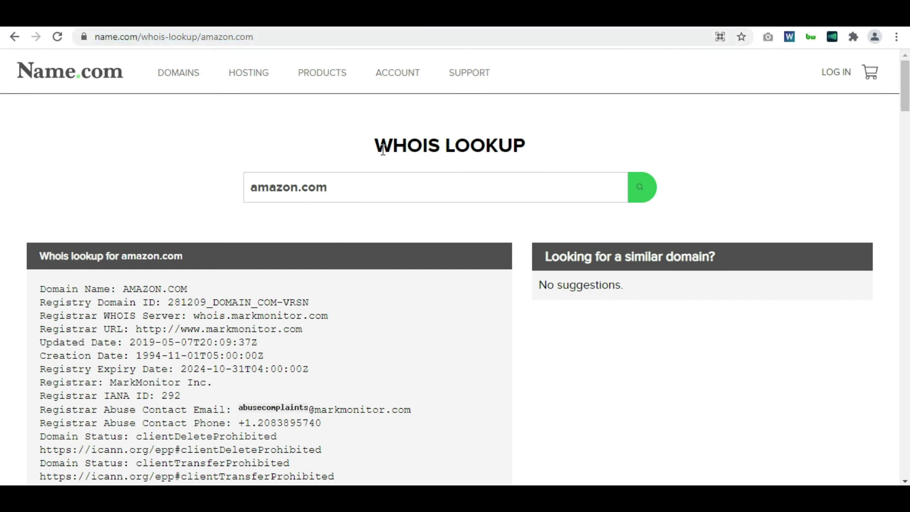
double_click(408, 146)
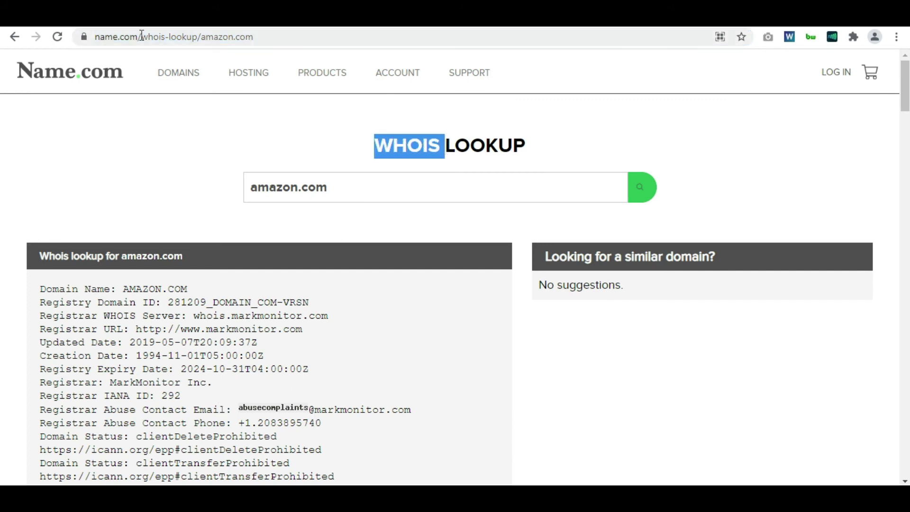
scroll(down, 3)
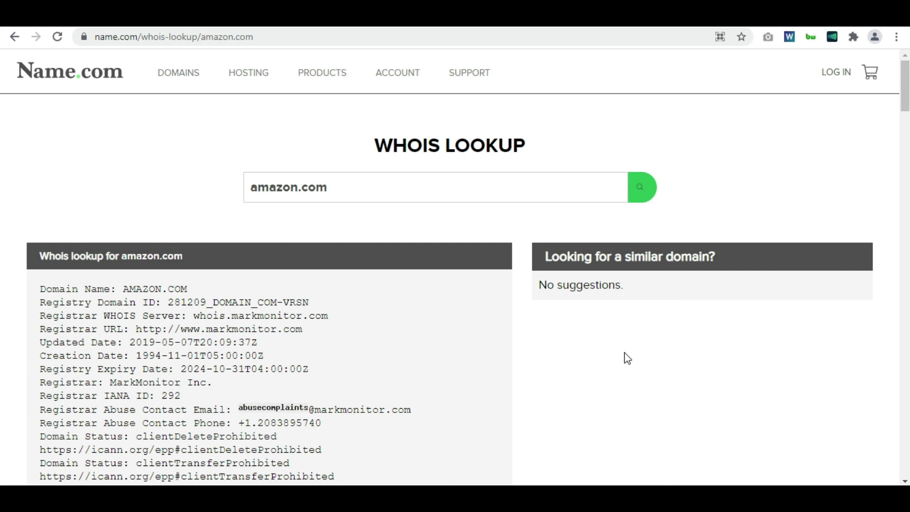
mouse_move(599, 354)
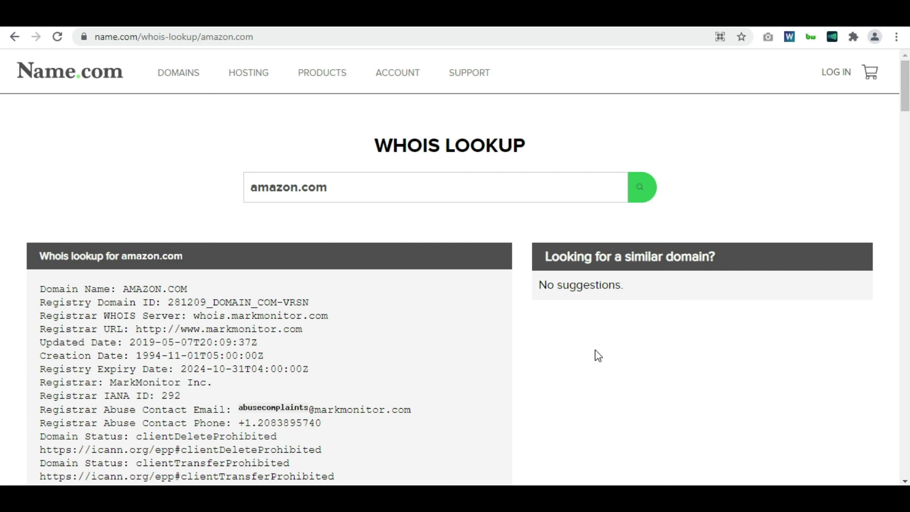
mouse_move(536, 338)
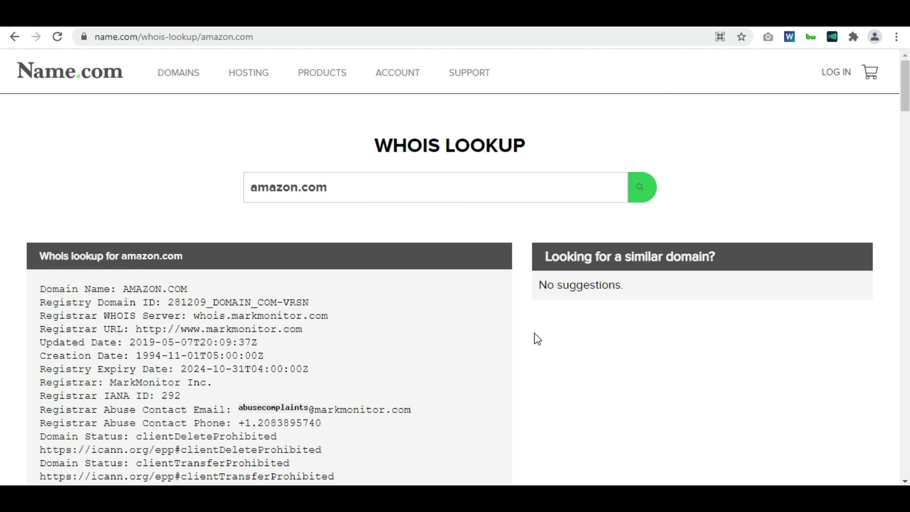
mouse_move(528, 340)
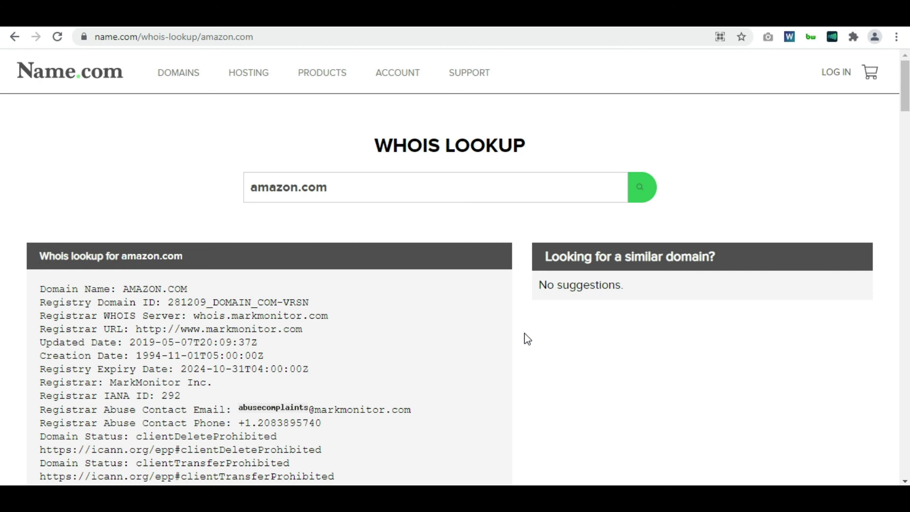
mouse_move(454, 254)
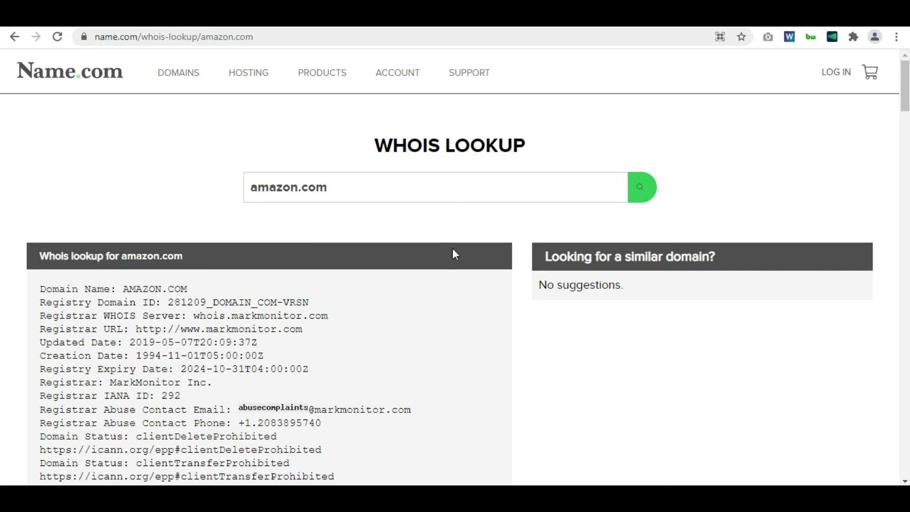